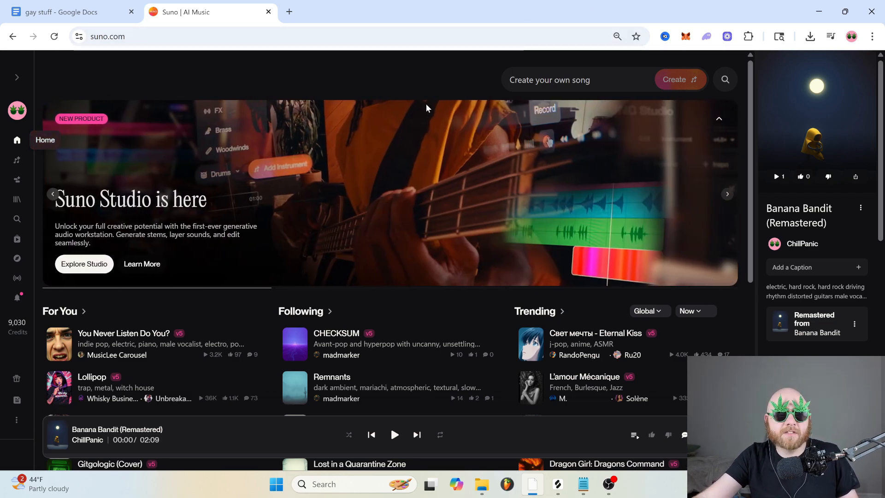
Step: Scroll down through the Home feed sections before heading to the Create page
{"action": "scroll", "scroll_direction": "down", "scroll_amount": 3}
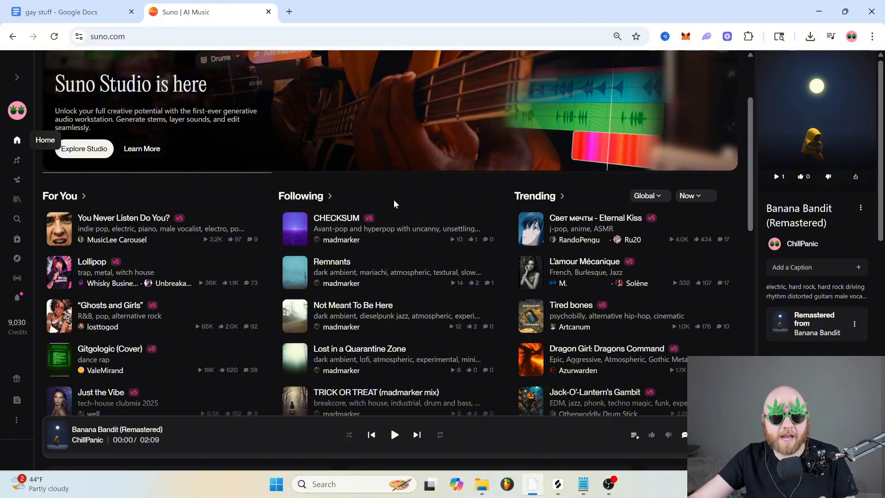
{"action": "mouse_move", "coordinate": [595, 206]}
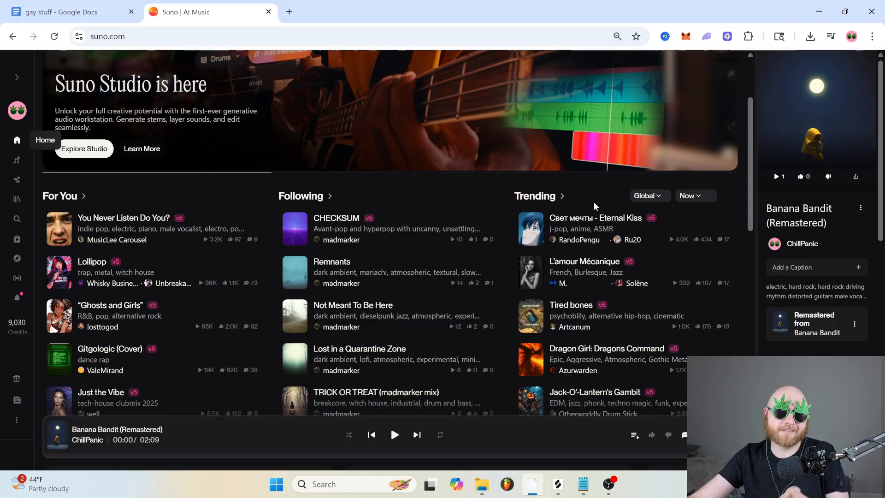
{"action": "scroll", "scroll_direction": "down", "scroll_amount": 3}
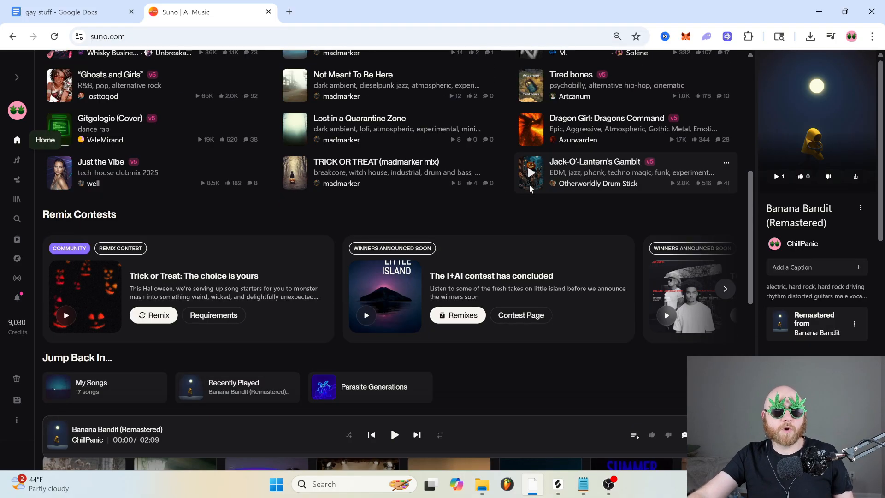
{"action": "scroll", "scroll_direction": "down", "scroll_amount": 3}
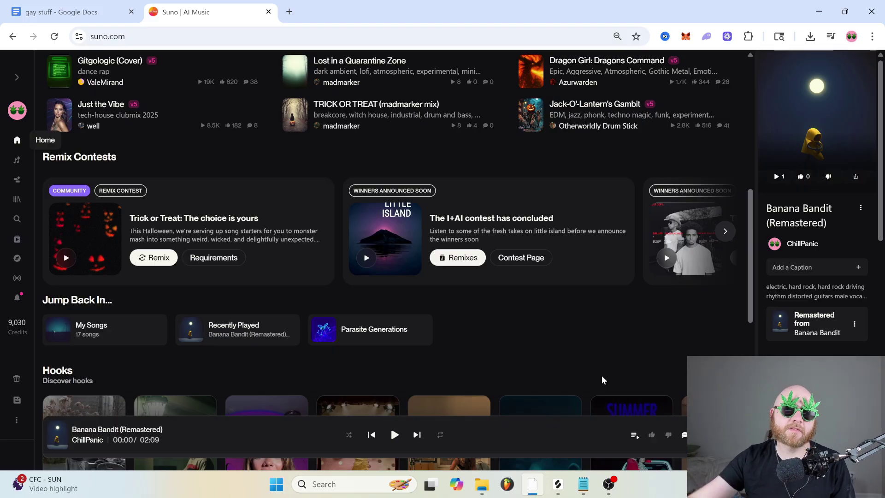
{"action": "scroll", "scroll_direction": "down", "scroll_amount": 3}
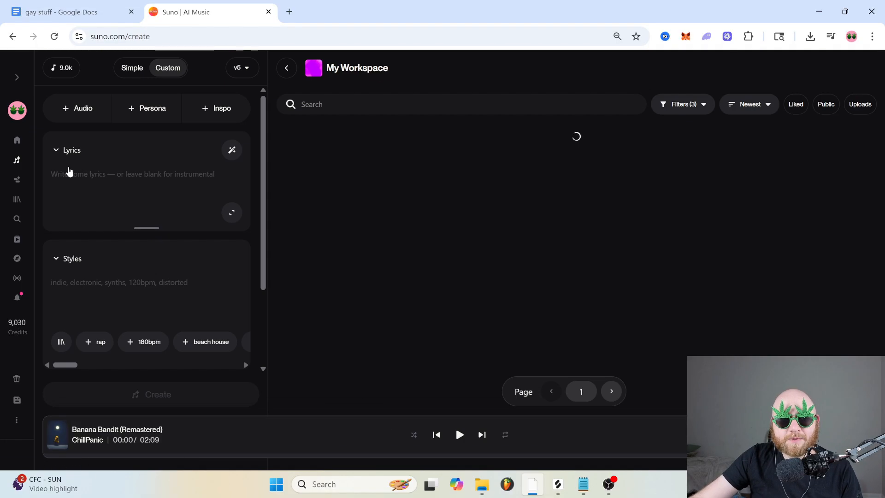
Step: Switch to Simple mode and browse the full workspaces list, returning to My Workspace
{"action": "left_click", "coordinate": [131, 69]}
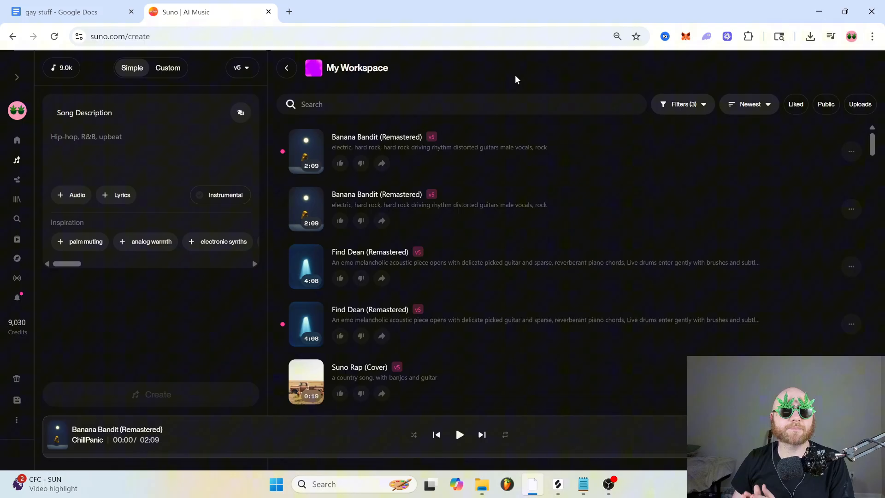
{"action": "left_click", "coordinate": [287, 68]}
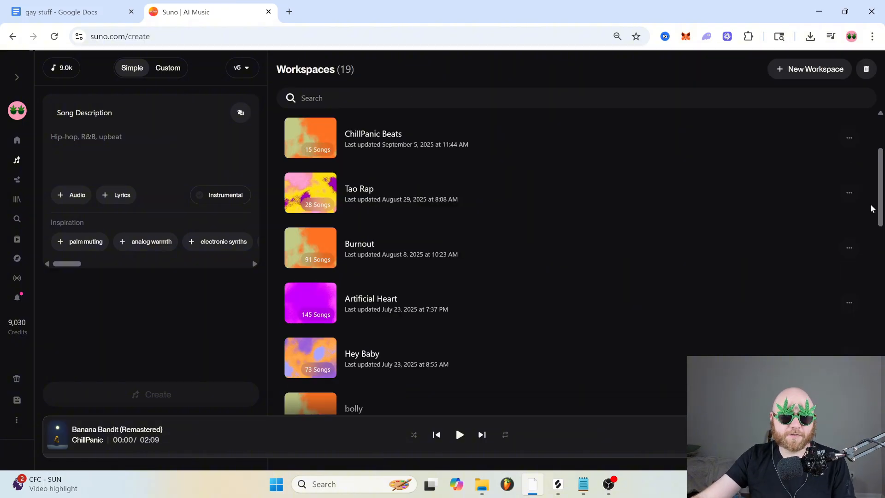
{"action": "scroll", "scroll_direction": "down", "scroll_amount": 3}
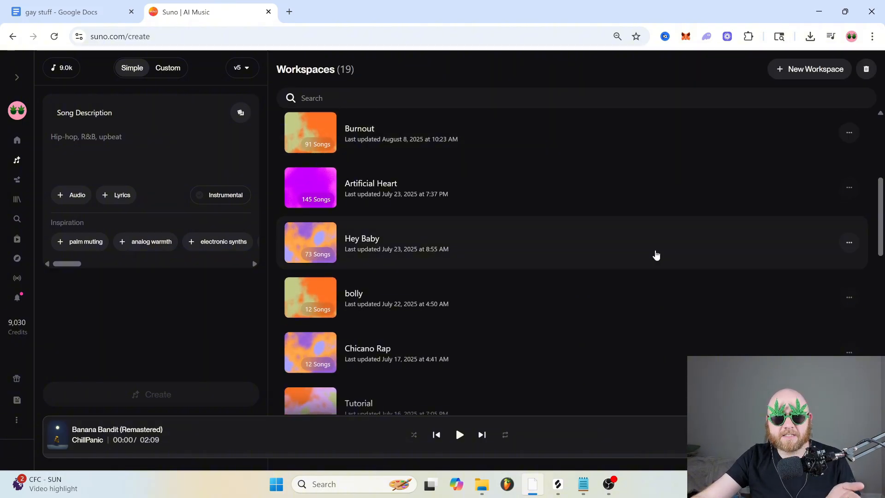
{"action": "scroll", "scroll_direction": "down", "scroll_amount": 3}
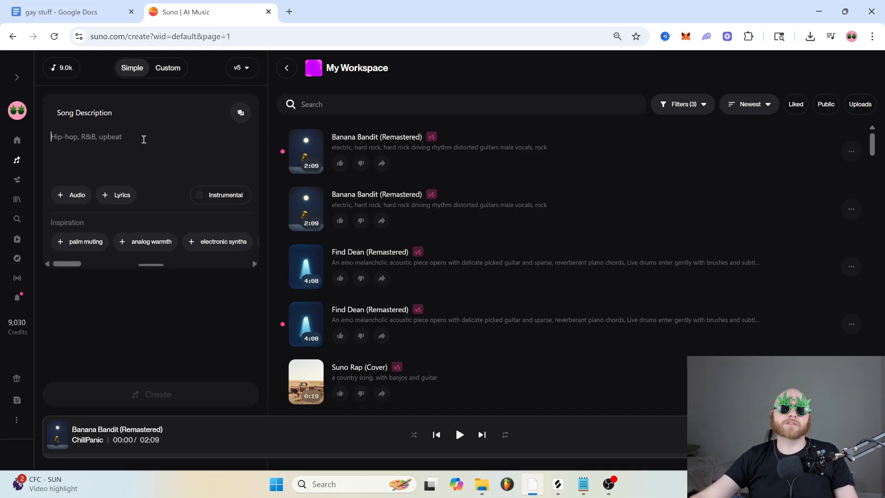
Step: Generate a song from 'A guy named sam who wants more pudding', play Sam Needs Pudding, then pause it
{"action": "type", "text": "A"}
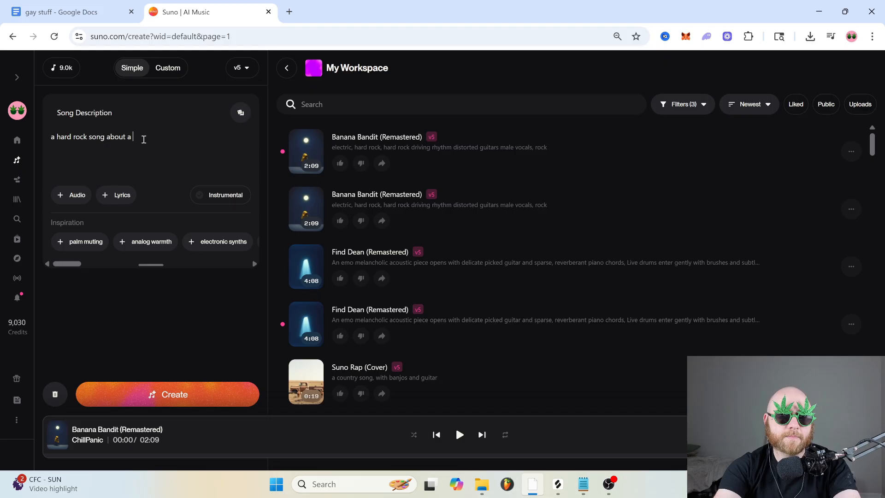
{"action": "type", "text": "guy named sam who w"}
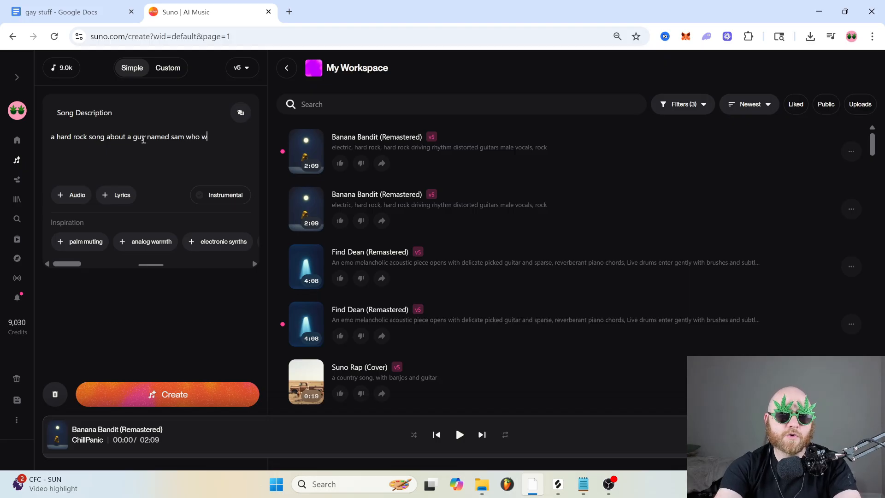
{"action": "type", "text": "ants more pudding"}
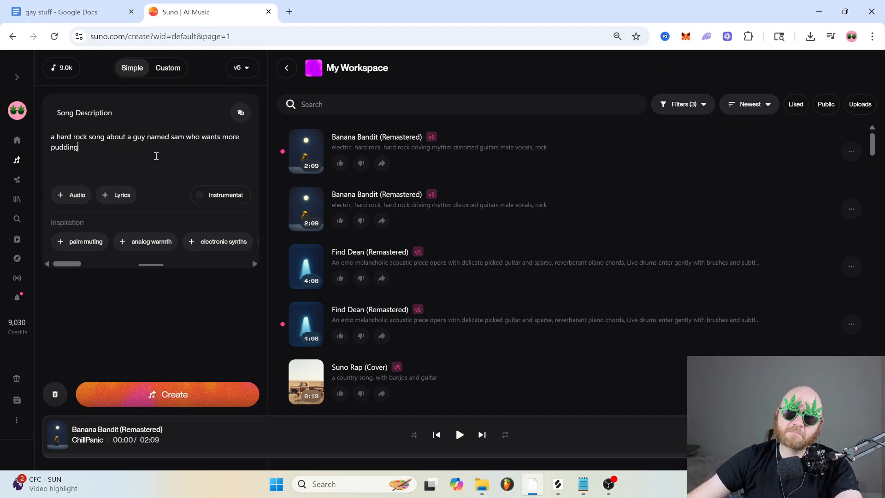
{"action": "left_click", "coordinate": [167, 395]}
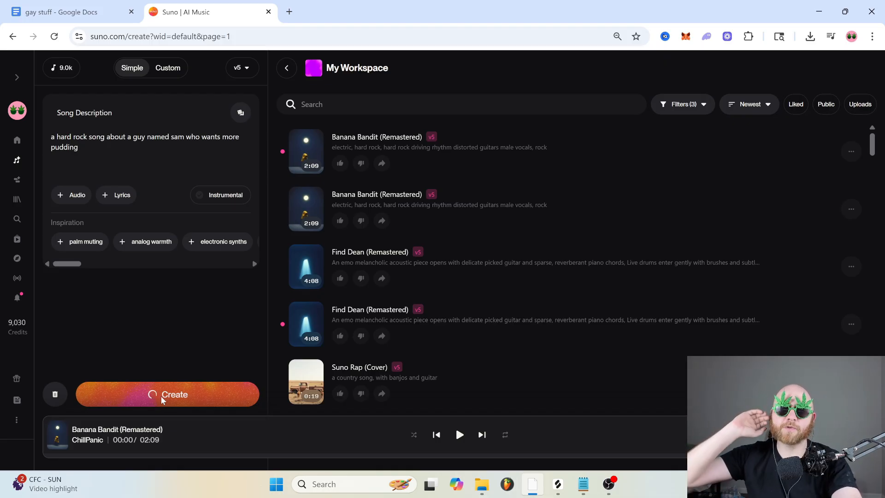
{"action": "left_click", "coordinate": [167, 394]}
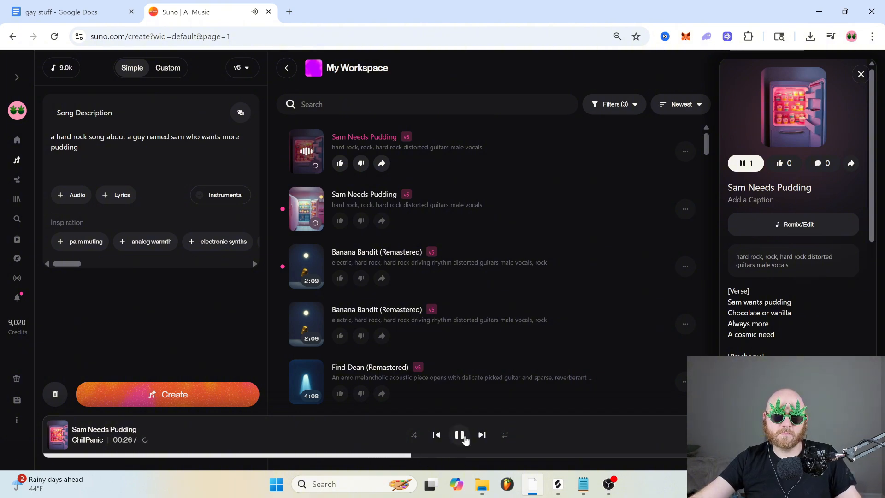
{"action": "left_click", "coordinate": [459, 435]}
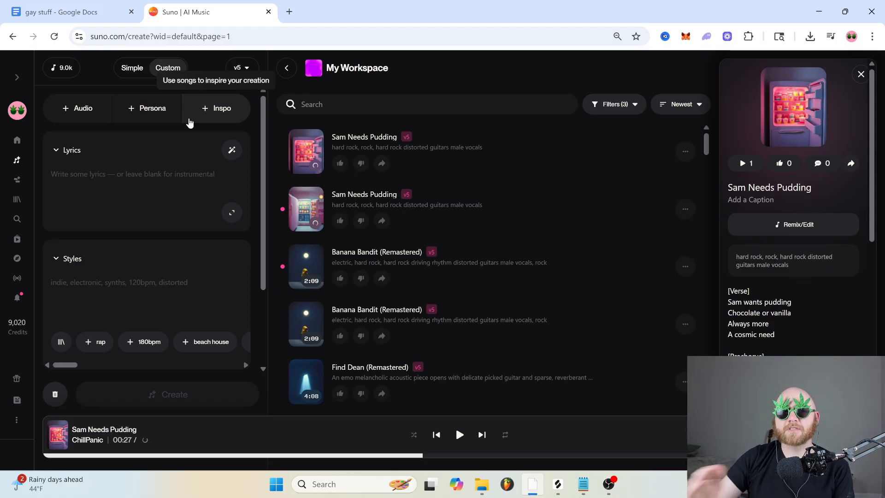
{"action": "mouse_move", "coordinate": [217, 255]}
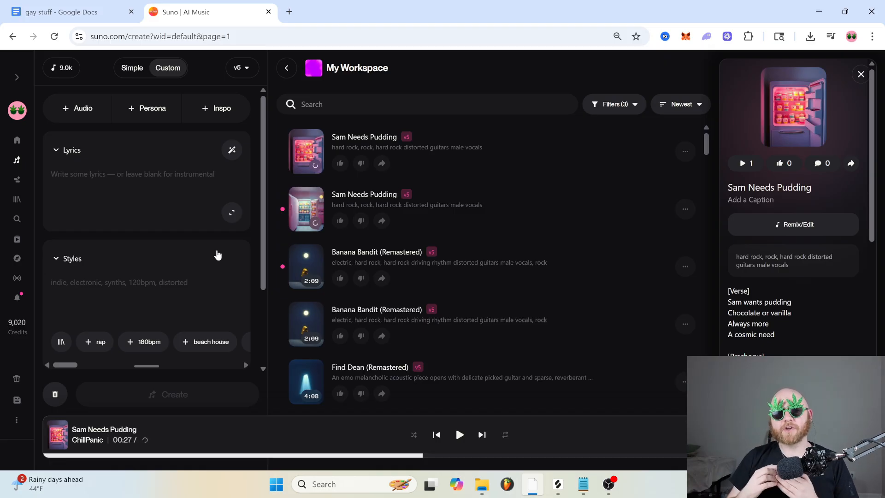
Step: Fill Styles with 'hard rock, electric guitars, aggressive, high energy'
{"action": "left_click", "coordinate": [120, 282]}
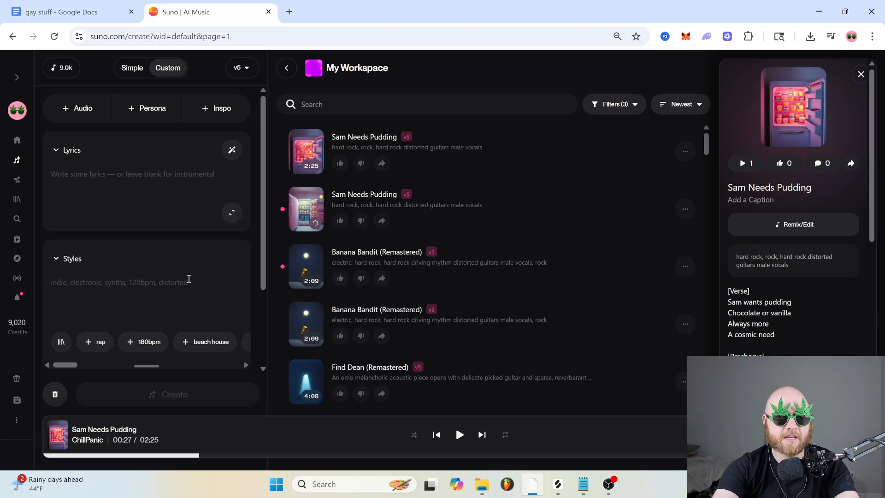
{"action": "type", "text": "hard rock, electric guitars, aggressive, high energy"}
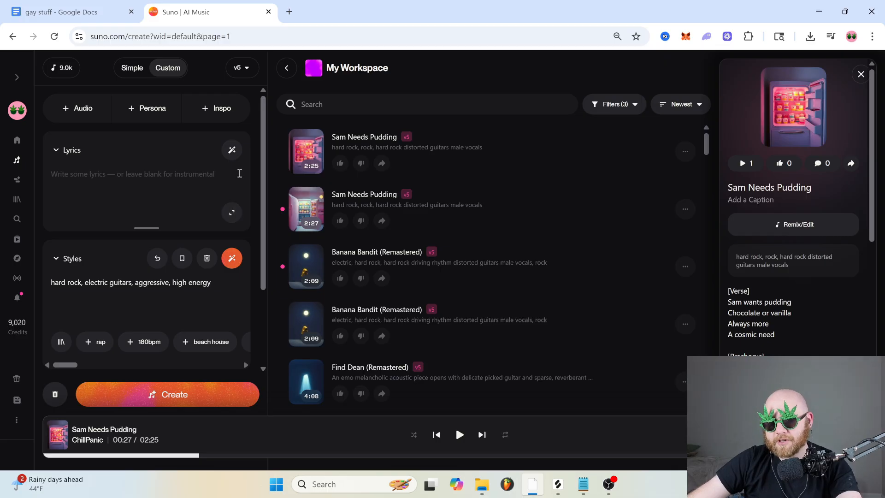
{"action": "left_click", "coordinate": [232, 149]}
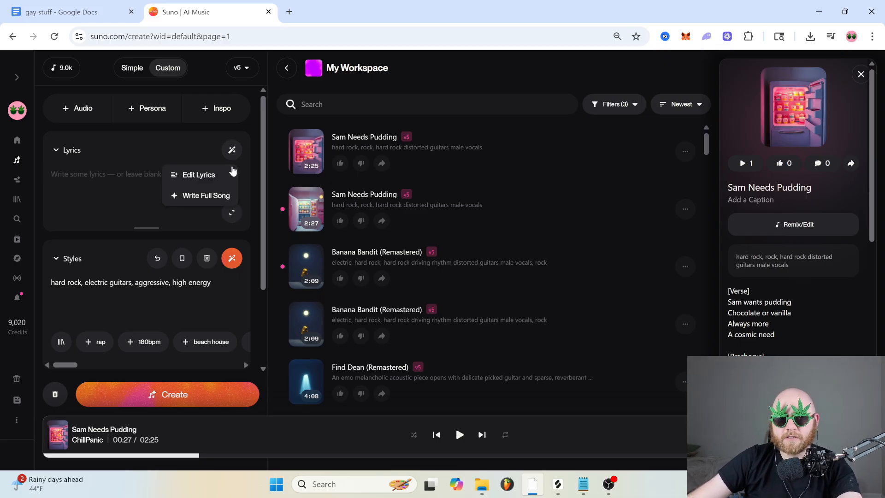
Step: Write full-song lyrics from a prompt about Dean accidentally starting the apocalypse and review the options
{"action": "left_click", "coordinate": [206, 195]}
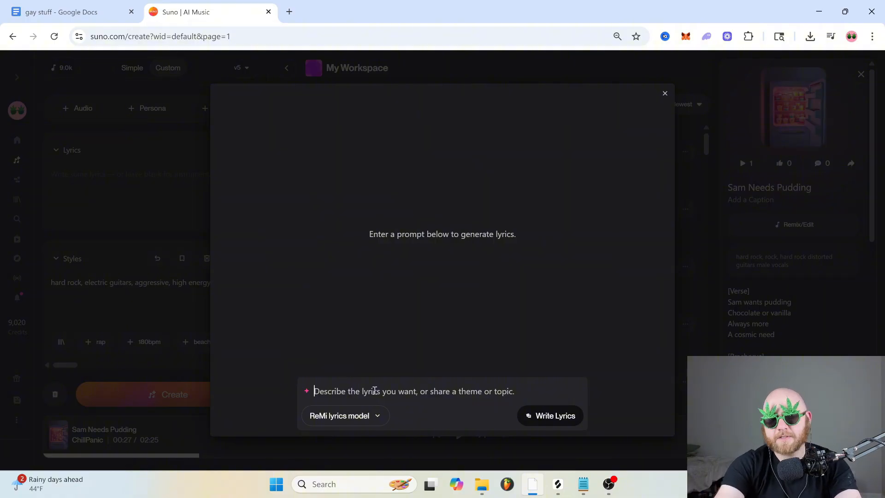
{"action": "type", "text": "dude named"}
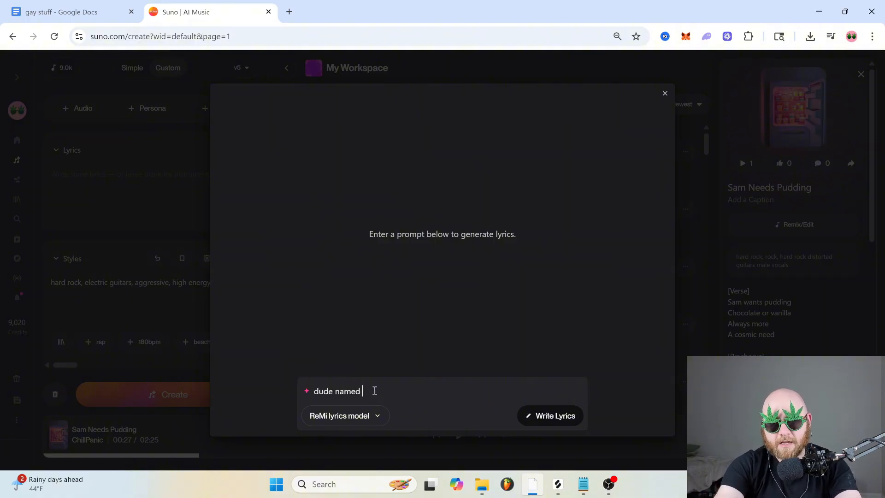
{"action": "type", "text": "Dean accidentall"}
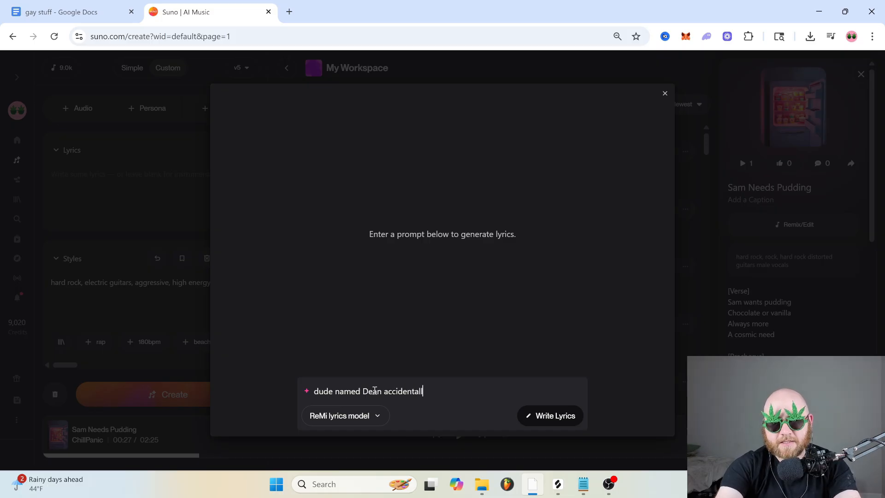
{"action": "type", "text": "starts the apocalypse while in"}
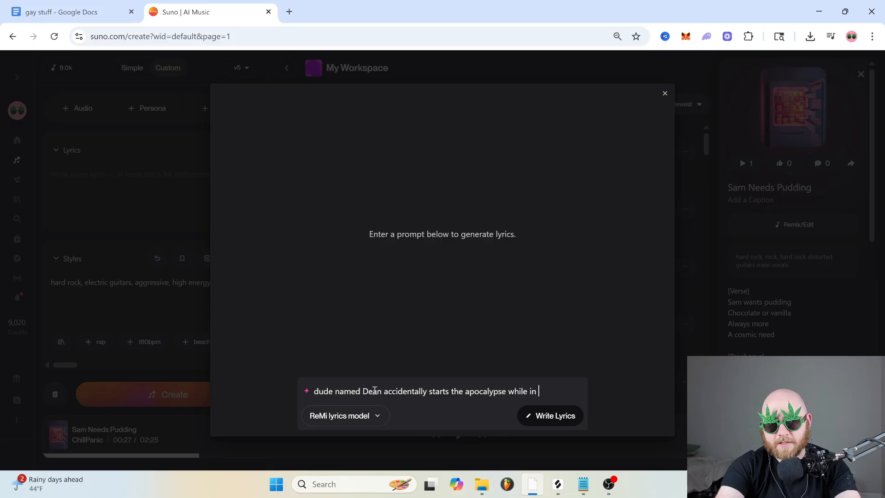
{"action": "left_click", "coordinate": [550, 416]}
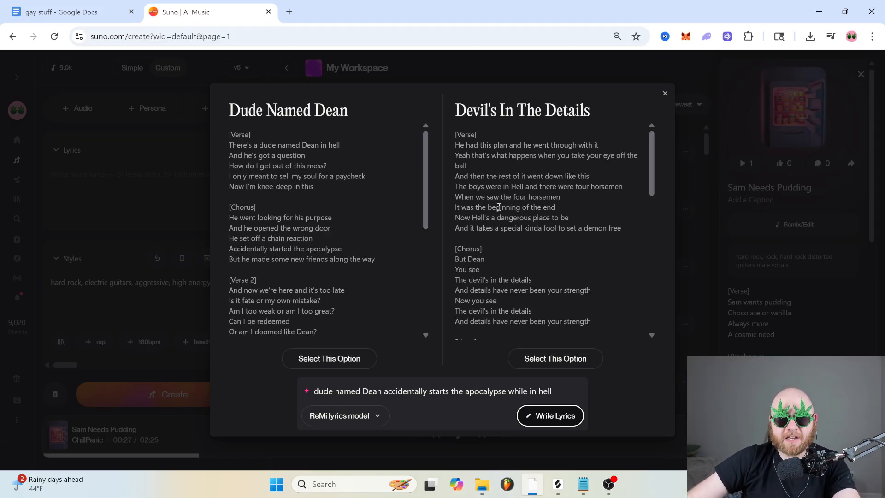
{"action": "scroll", "scroll_direction": "down", "scroll_amount": 3}
{"action": "type", "text": "[Verse | softly sung"}
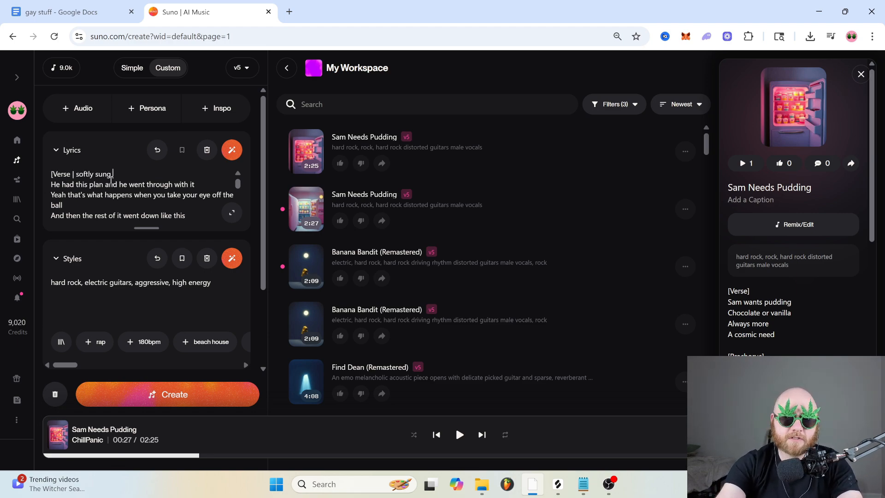
Step: Extend the styles with 'minimal instrumenta...' and have the AI expand the style description
{"action": "type", "text": "minimal instrumenta"}
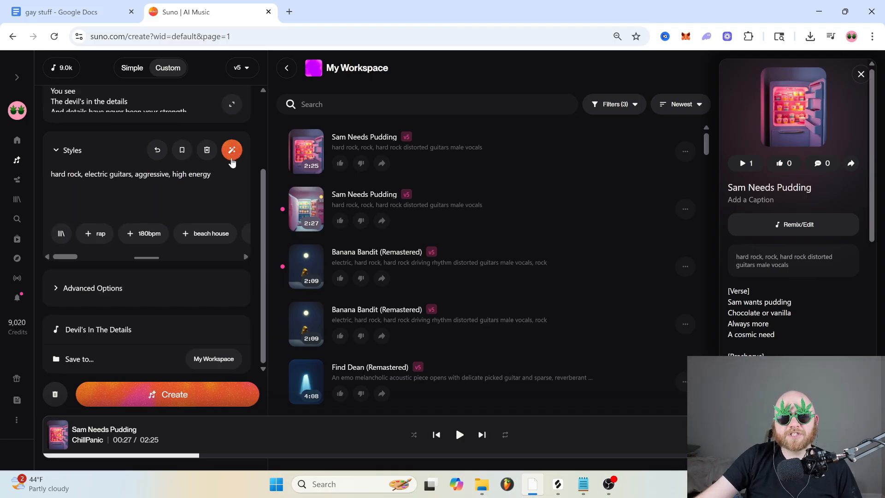
{"action": "triple_click", "coordinate": [131, 173]}
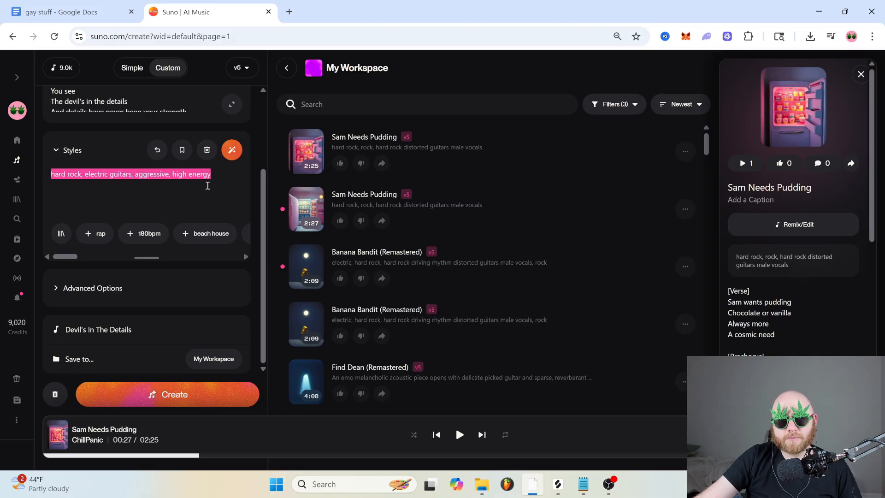
{"action": "left_click", "coordinate": [232, 149]}
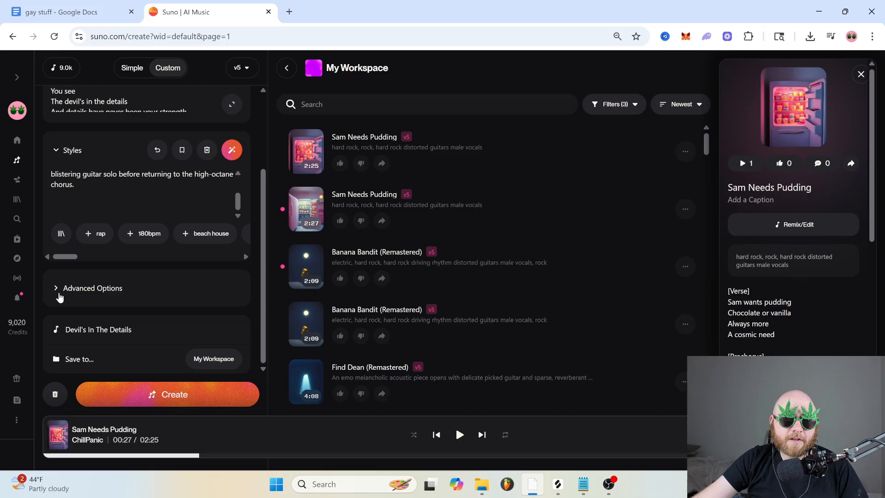
Step: Under Advanced Options, experiment with Weirdness across its range and settle it at 60%
{"action": "left_click", "coordinate": [92, 288]}
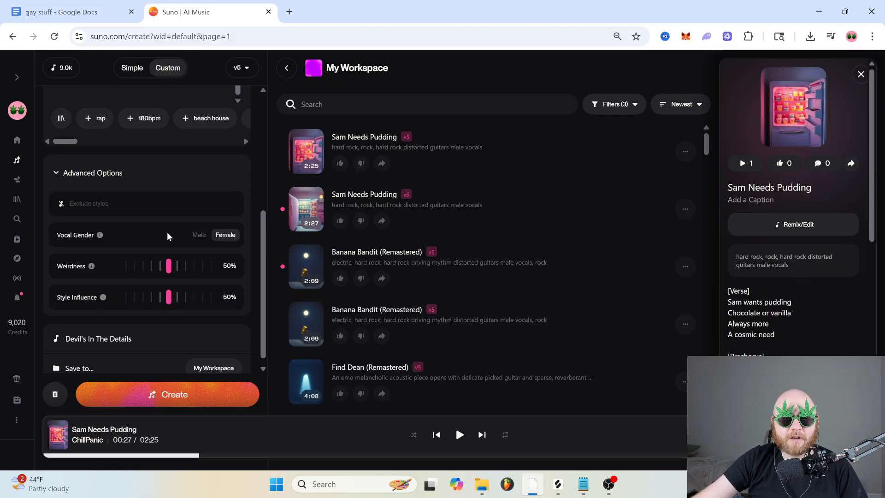
{"action": "left_click_drag", "start_coordinate": [168, 266], "coordinate": [210, 256]}
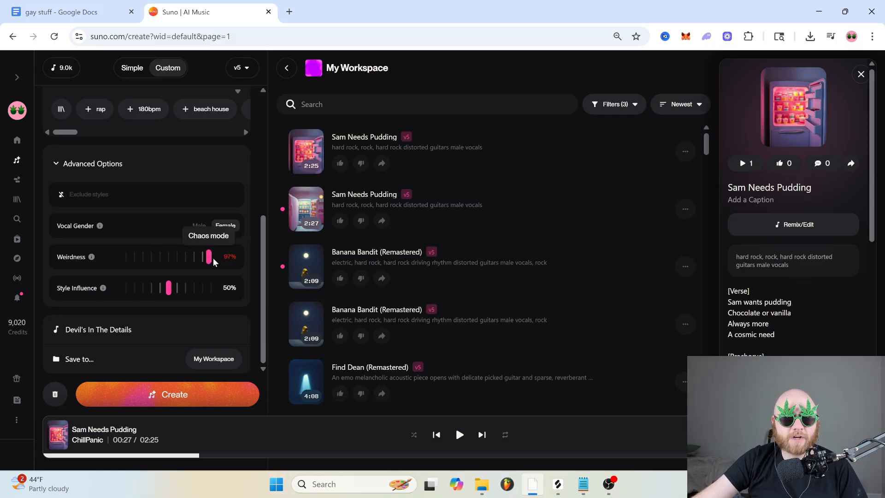
{"action": "left_click_drag", "start_coordinate": [209, 257], "coordinate": [172, 257]}
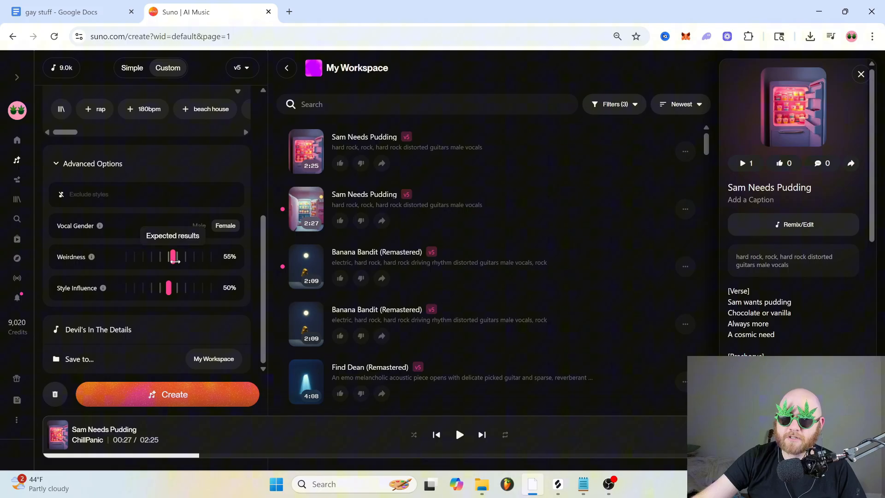
{"action": "left_click_drag", "start_coordinate": [172, 256], "coordinate": [176, 257]}
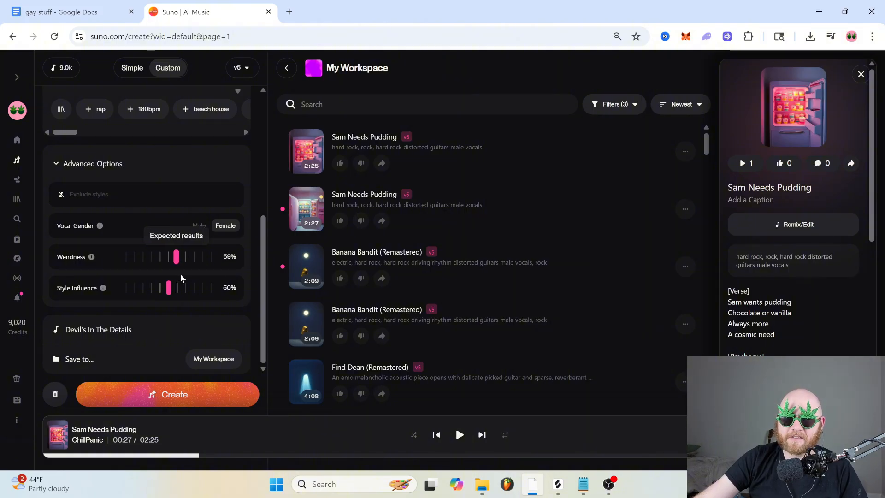
{"action": "left_click_drag", "start_coordinate": [175, 257], "coordinate": [180, 257]}
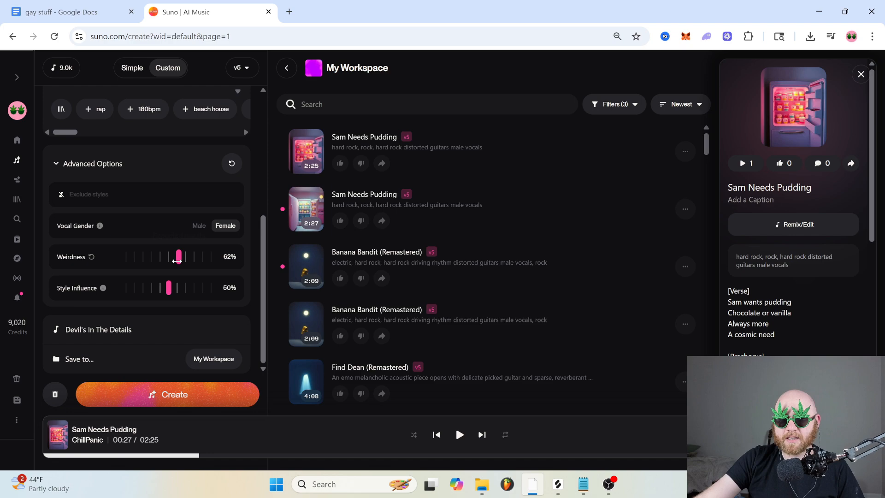
{"action": "left_click_drag", "start_coordinate": [177, 257], "coordinate": [211, 256]}
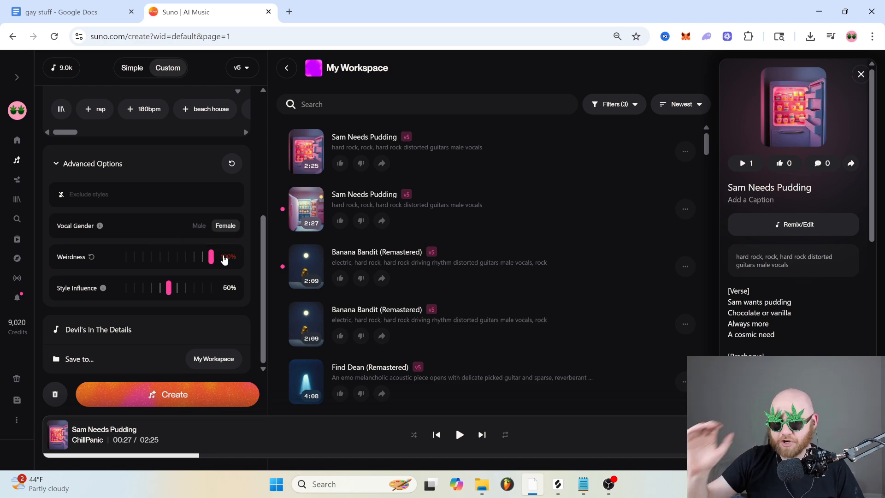
{"action": "left_click_drag", "start_coordinate": [210, 257], "coordinate": [126, 257]}
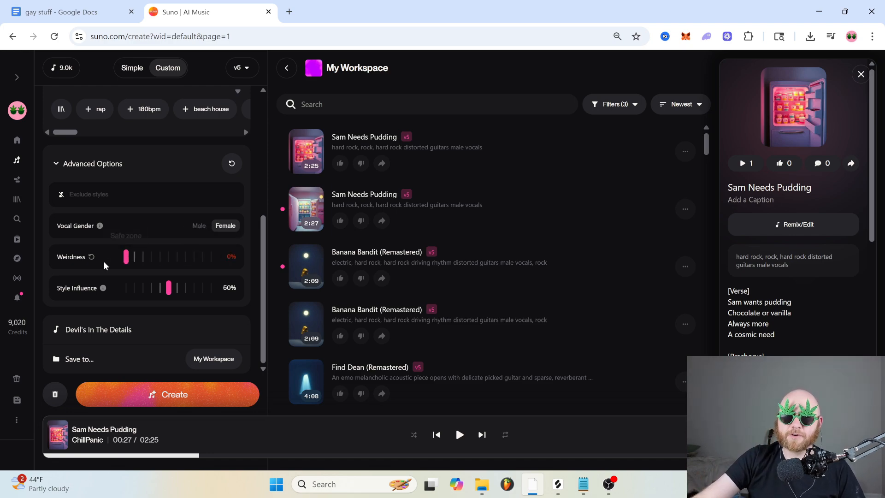
{"action": "left_click_drag", "start_coordinate": [127, 258], "coordinate": [172, 257]}
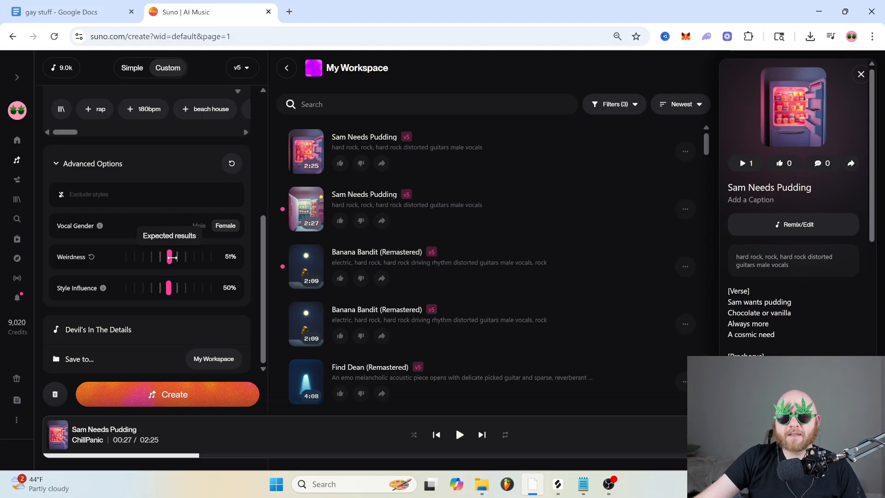
{"action": "left_click_drag", "start_coordinate": [172, 258], "coordinate": [181, 258]}
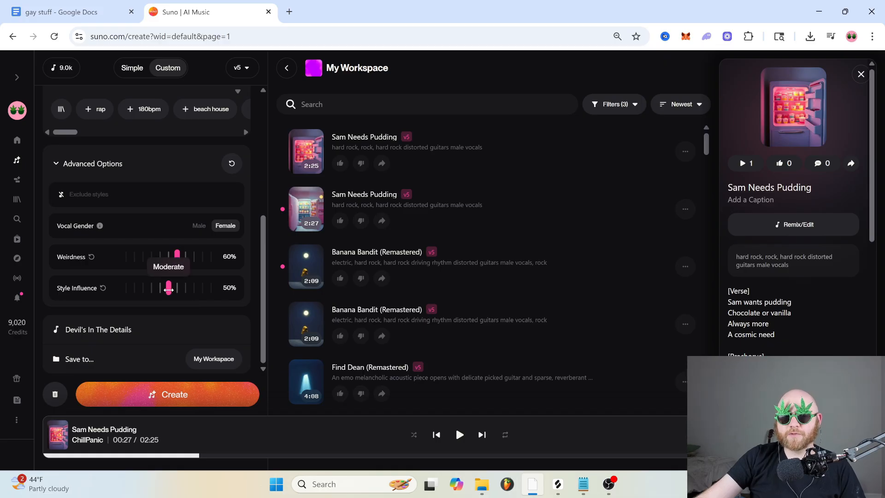
Step: Adjust the Style Influence slider and settle it at 74%
{"action": "left_click_drag", "start_coordinate": [168, 287], "coordinate": [175, 288]}
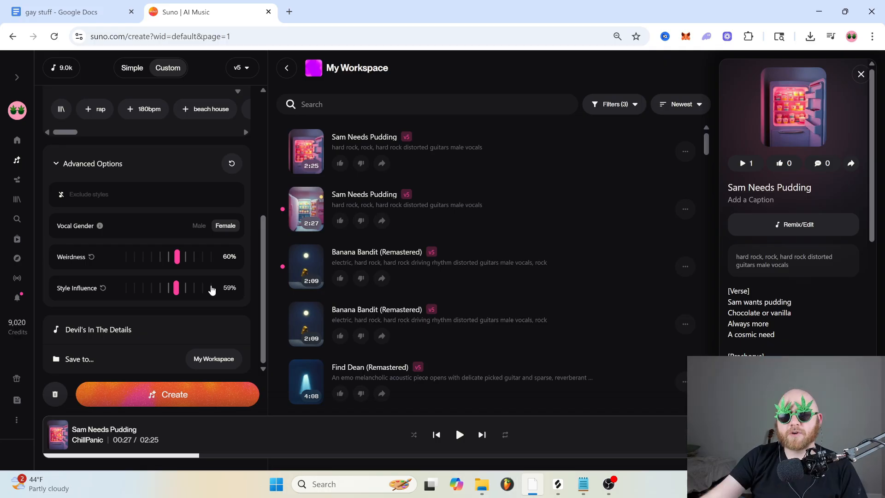
{"action": "left_click_drag", "start_coordinate": [176, 287], "coordinate": [220, 287]}
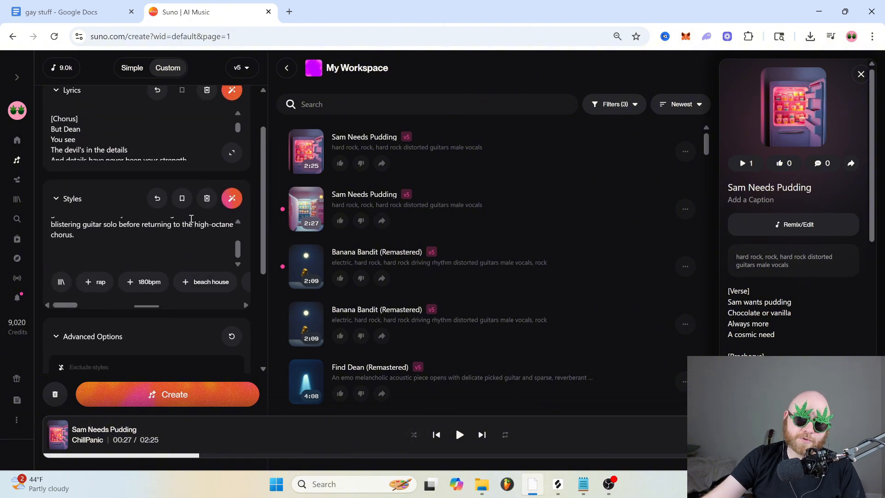
{"action": "scroll", "scroll_direction": "down", "scroll_amount": 3}
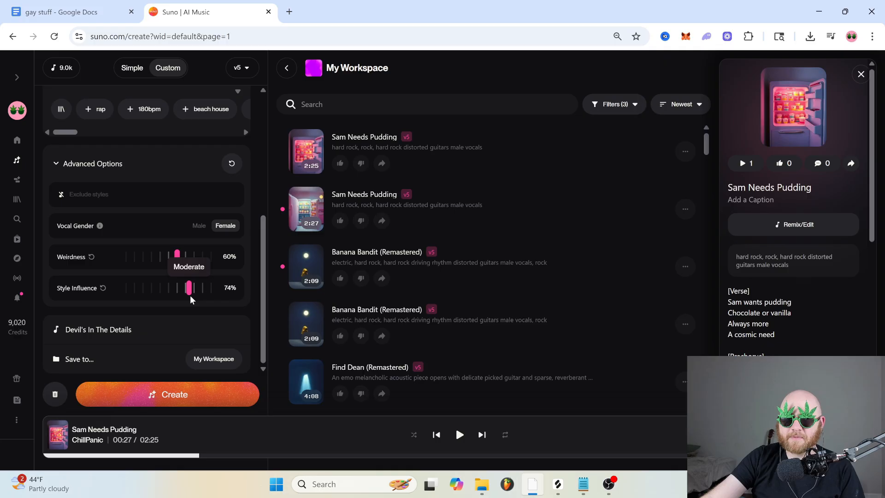
{"action": "left_click_drag", "start_coordinate": [188, 288], "coordinate": [193, 287]}
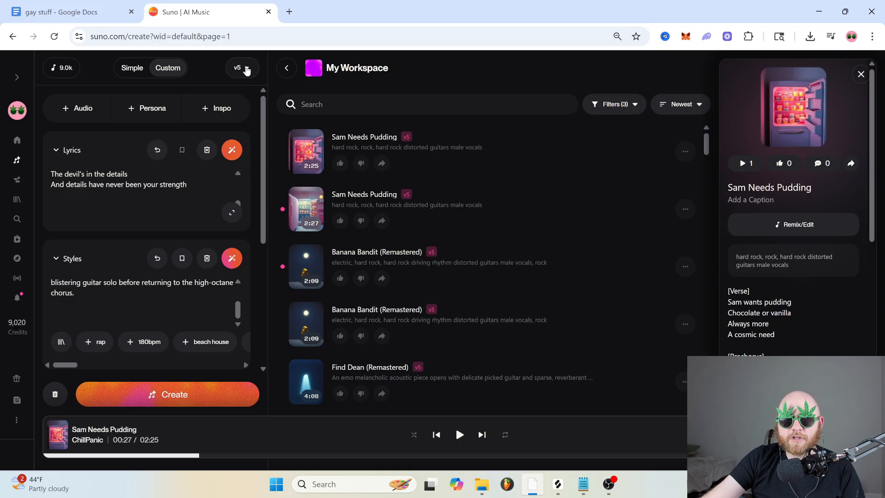
{"action": "left_click", "coordinate": [242, 68]}
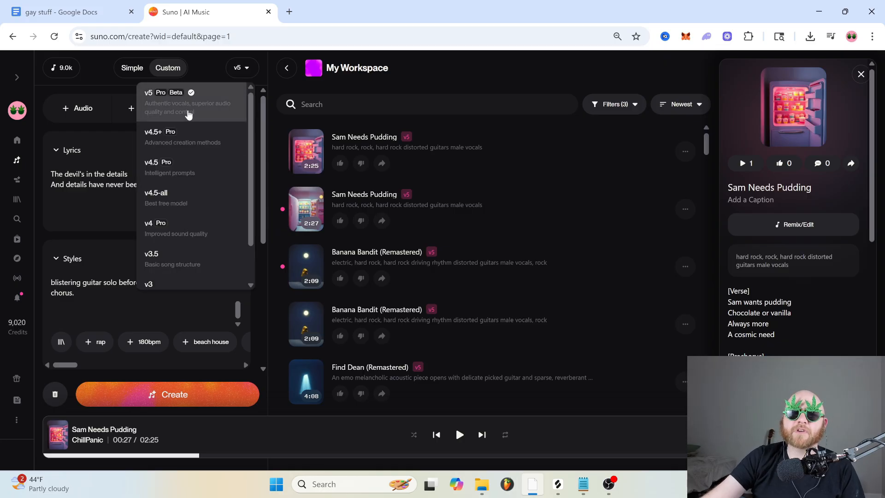
{"action": "mouse_move", "coordinate": [179, 138]}
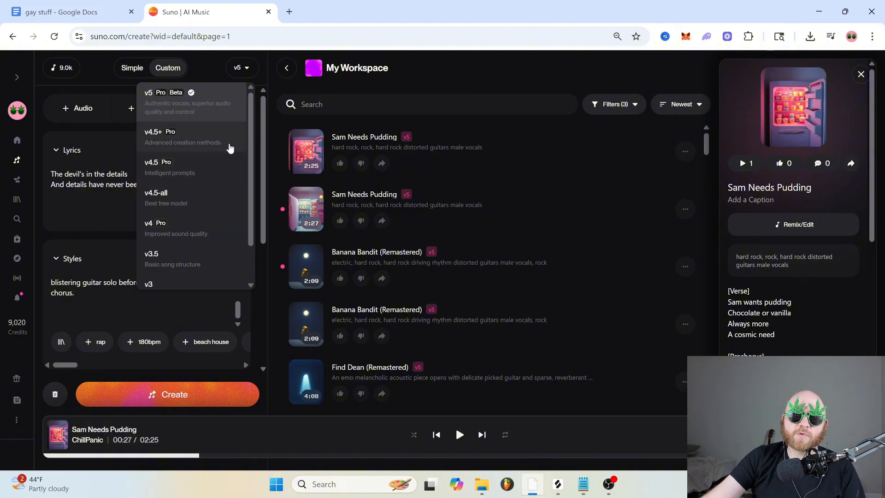
{"action": "mouse_move", "coordinate": [205, 252]}
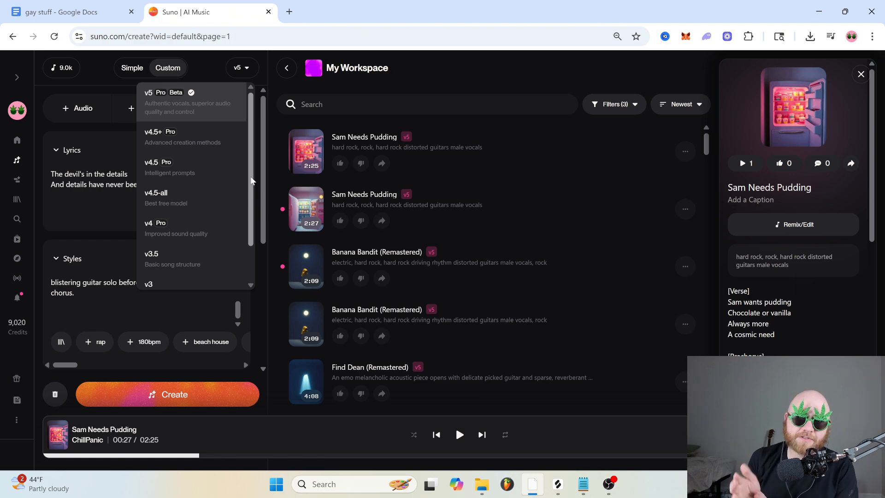
{"action": "left_click", "coordinate": [242, 68]}
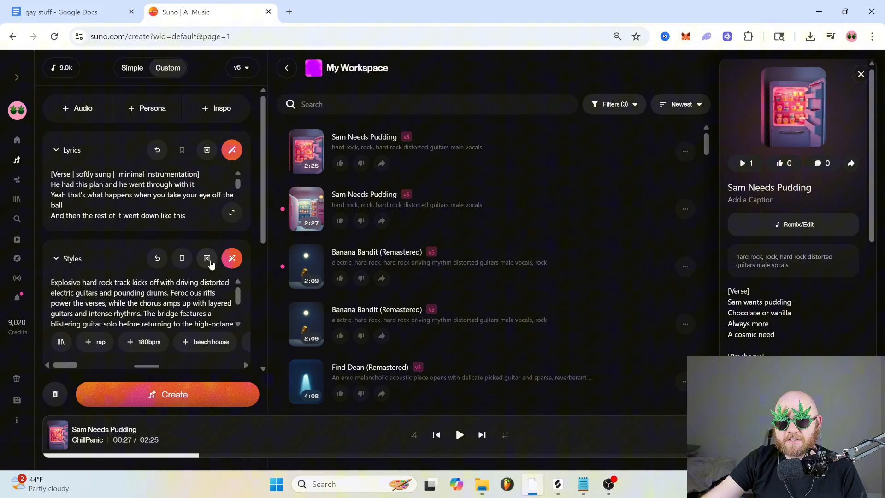
Step: Clear the Styles and Lyrics fields, then bring up the audio input choices
{"action": "left_click", "coordinate": [206, 258]}
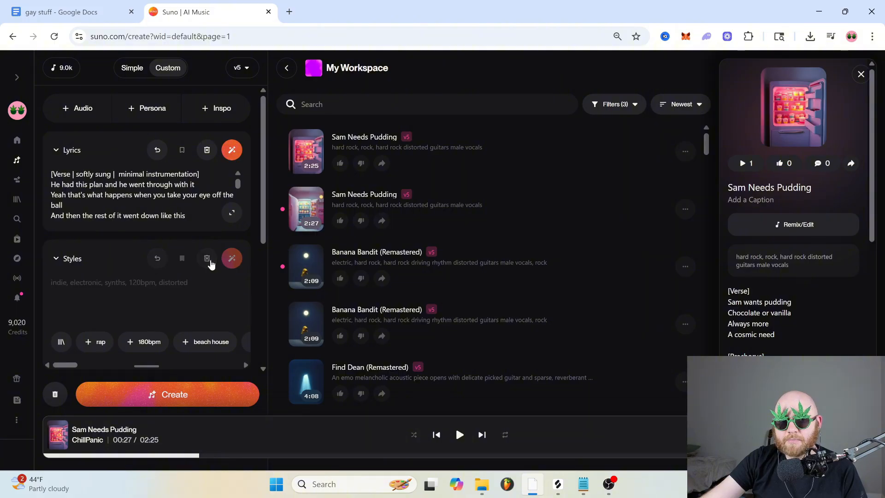
{"action": "left_click", "coordinate": [207, 150]}
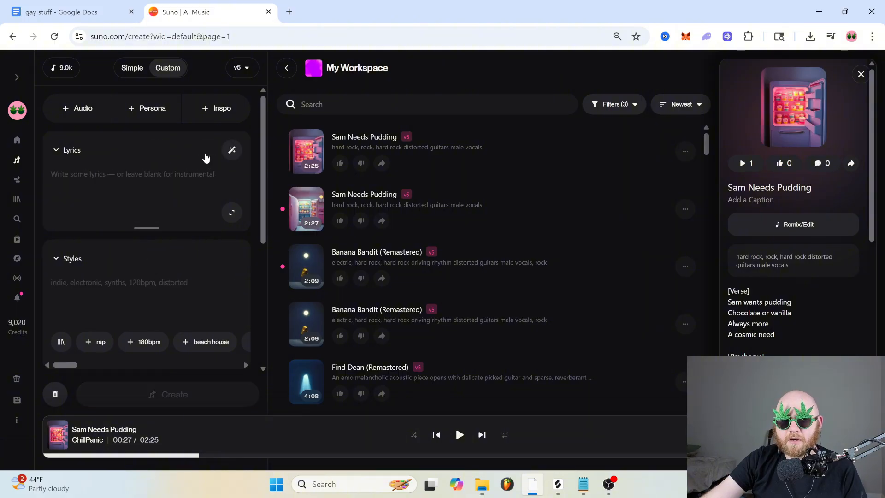
{"action": "mouse_move", "coordinate": [87, 102]}
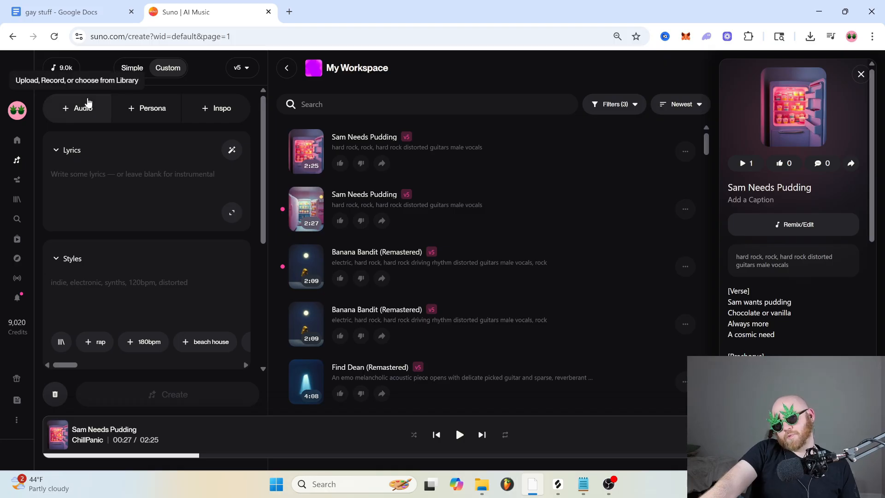
{"action": "mouse_move", "coordinate": [158, 114]}
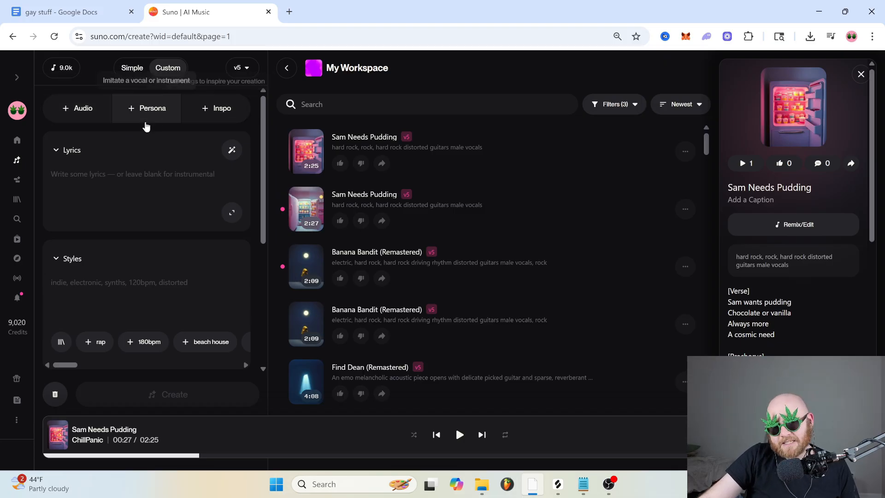
{"action": "left_click", "coordinate": [78, 108]}
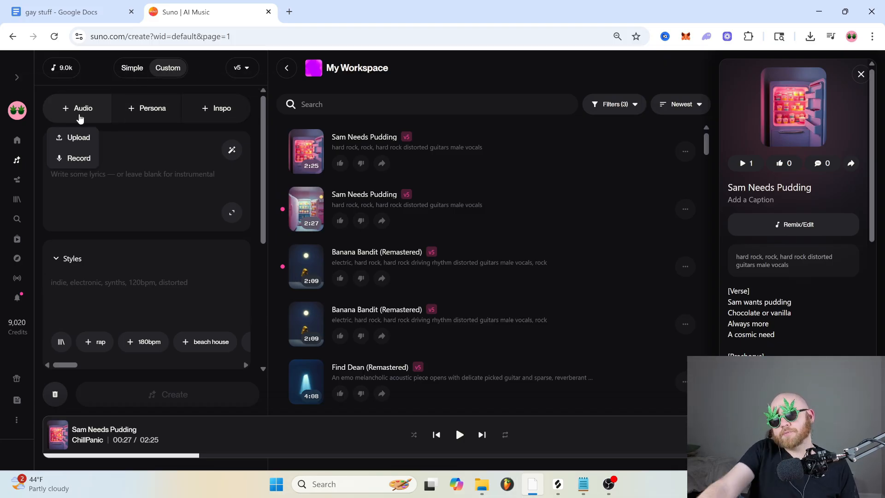
{"action": "mouse_move", "coordinate": [87, 167]}
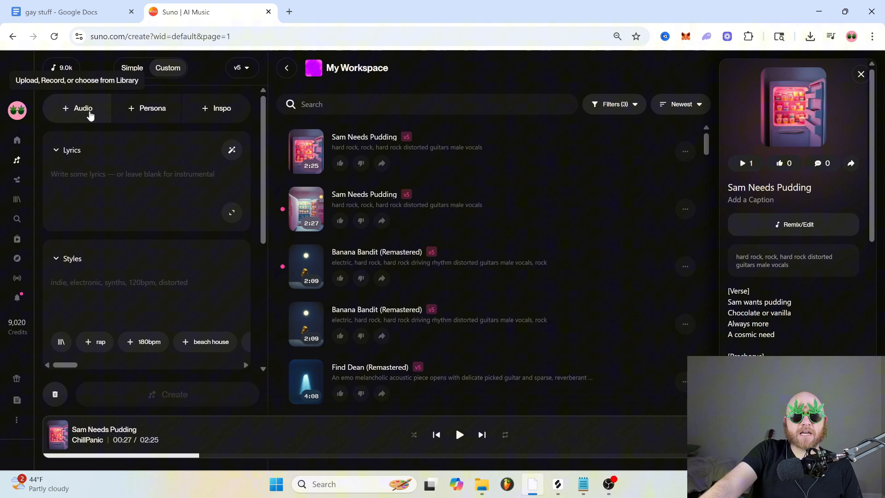
Step: Record a 5.8-second voice clip, trim its start, and save it as the audio input
{"action": "left_click", "coordinate": [78, 109]}
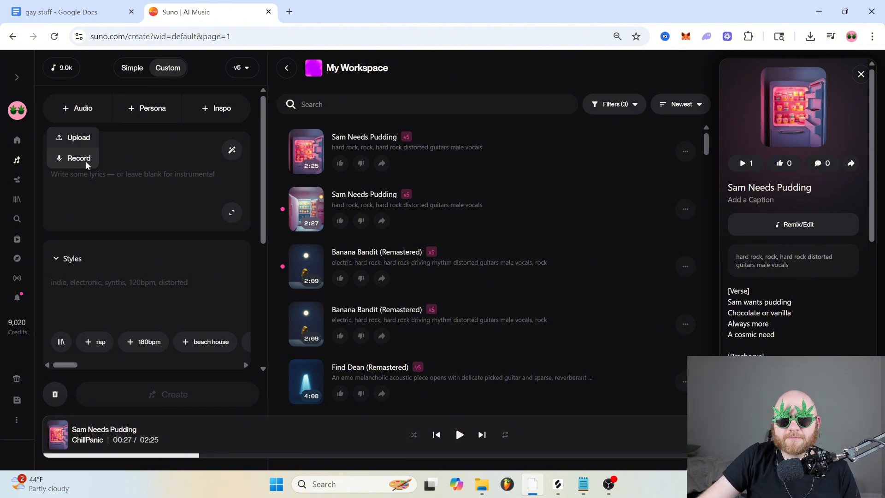
{"action": "left_click", "coordinate": [78, 159]}
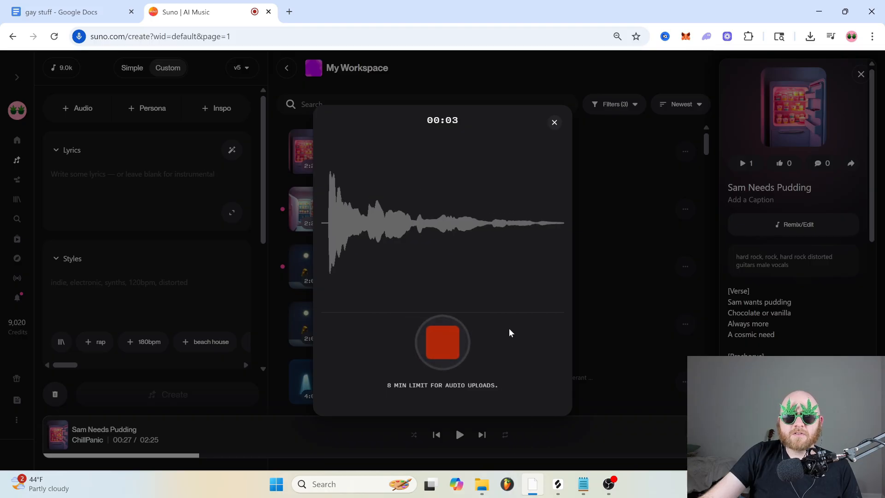
{"action": "left_click", "coordinate": [442, 342]}
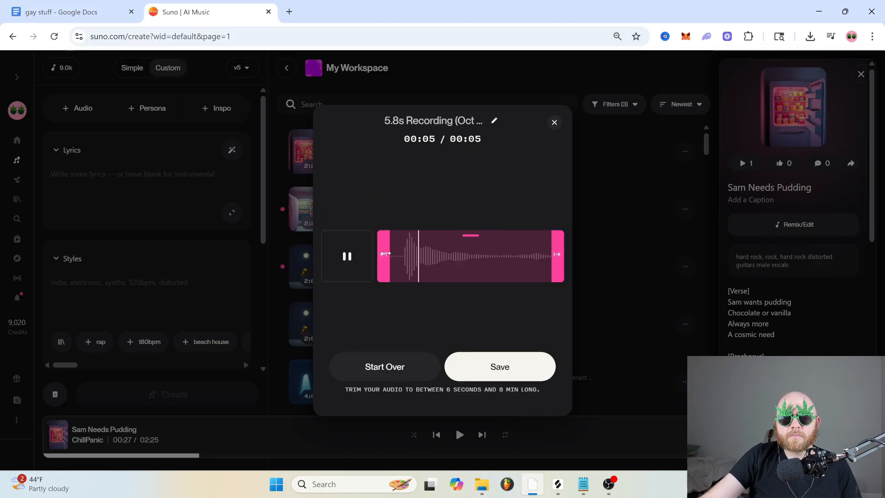
{"action": "left_click_drag", "start_coordinate": [385, 254], "coordinate": [396, 254]}
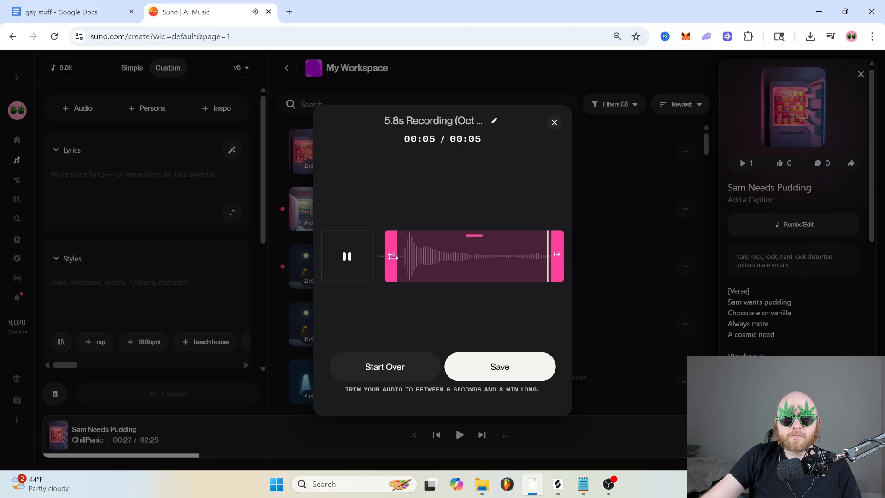
{"action": "left_click", "coordinate": [499, 367]}
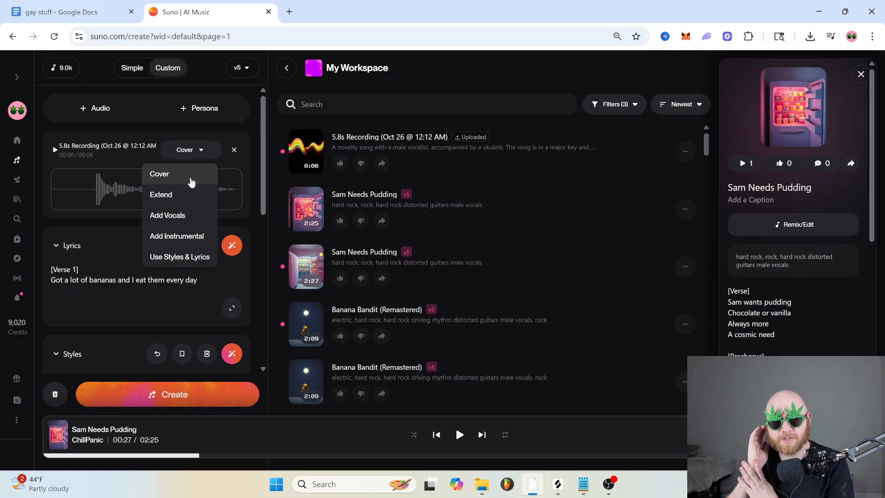
{"action": "mouse_move", "coordinate": [185, 198]}
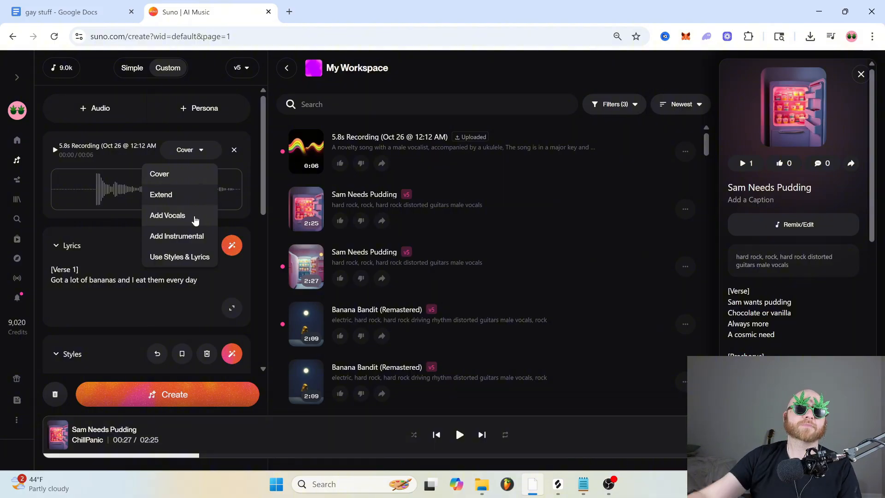
{"action": "mouse_move", "coordinate": [204, 244]}
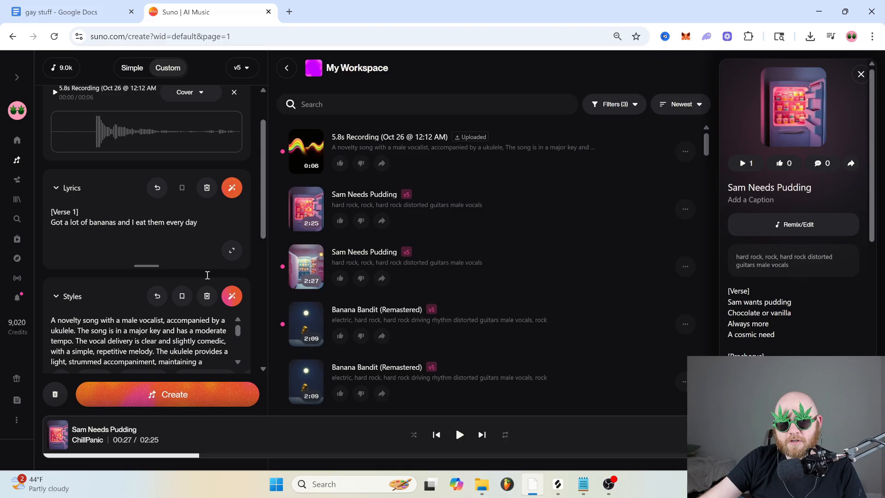
Step: Set the cover's style to heavy metal and settle Audio Influence at about 59% after trying several levels
{"action": "left_click_drag", "start_coordinate": [88, 222], "coordinate": [154, 222]}
{"action": "type", "text": "heavy metal"}
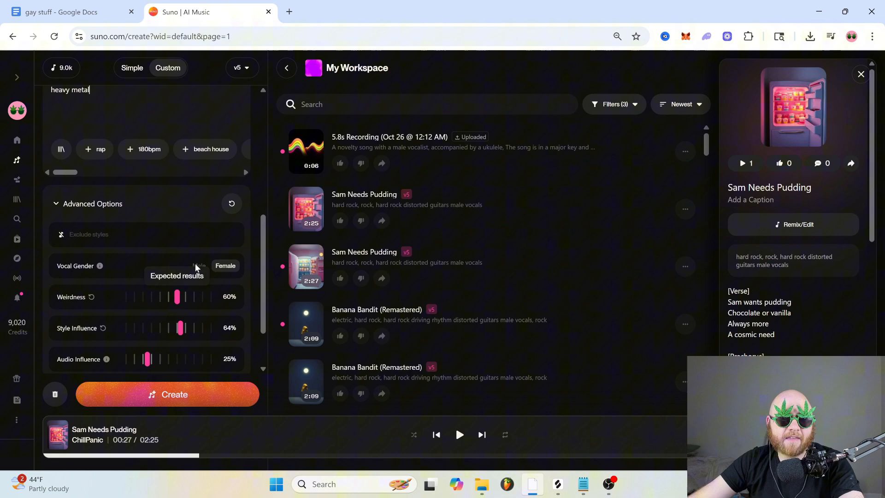
{"action": "scroll", "scroll_direction": "down", "scroll_amount": 3}
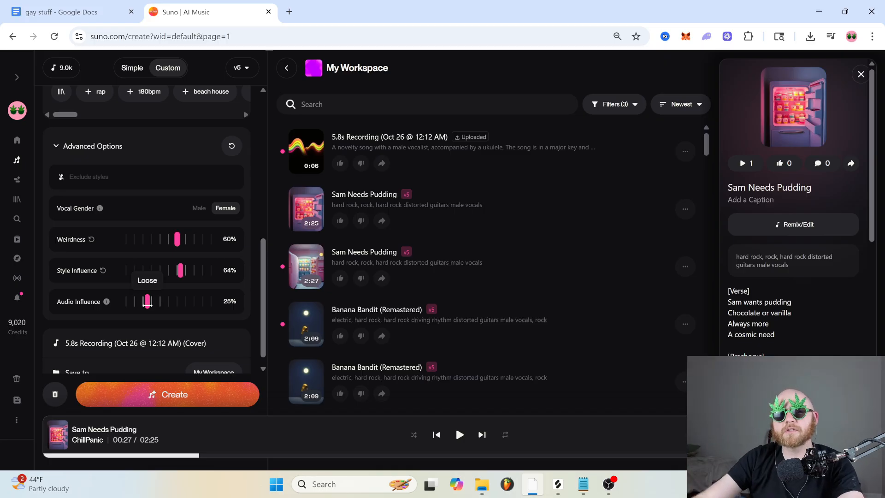
{"action": "left_click_drag", "start_coordinate": [148, 301], "coordinate": [202, 301]}
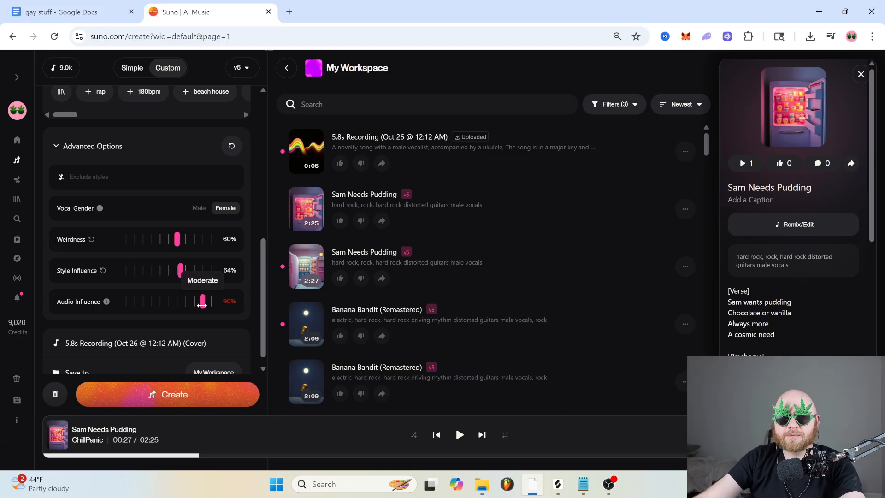
{"action": "left_click_drag", "start_coordinate": [203, 300], "coordinate": [190, 301]}
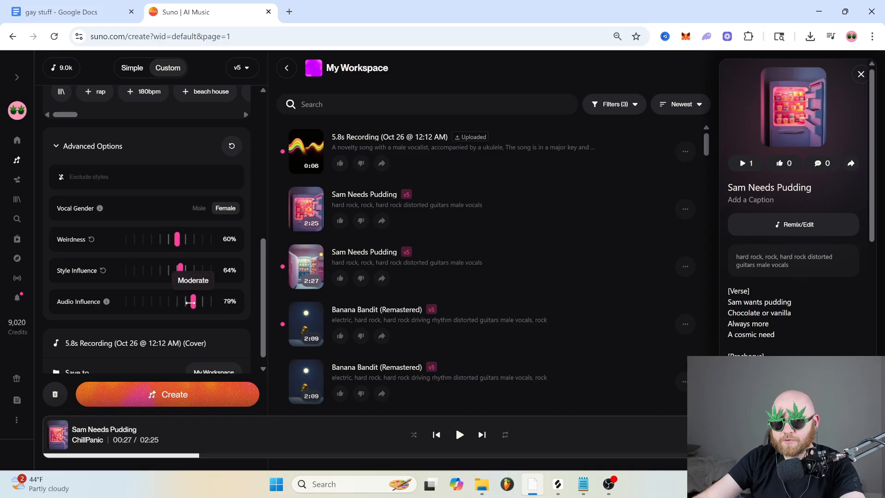
{"action": "left_click_drag", "start_coordinate": [190, 301], "coordinate": [136, 300]}
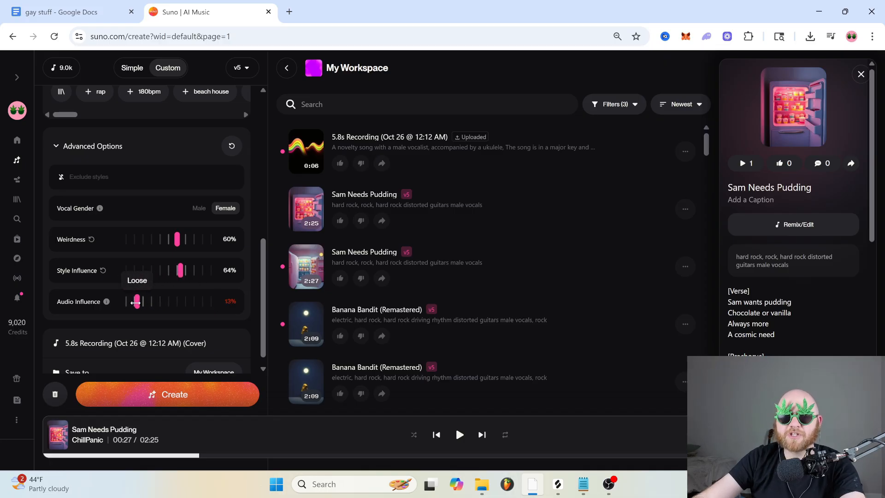
{"action": "left_click_drag", "start_coordinate": [137, 301], "coordinate": [195, 300]}
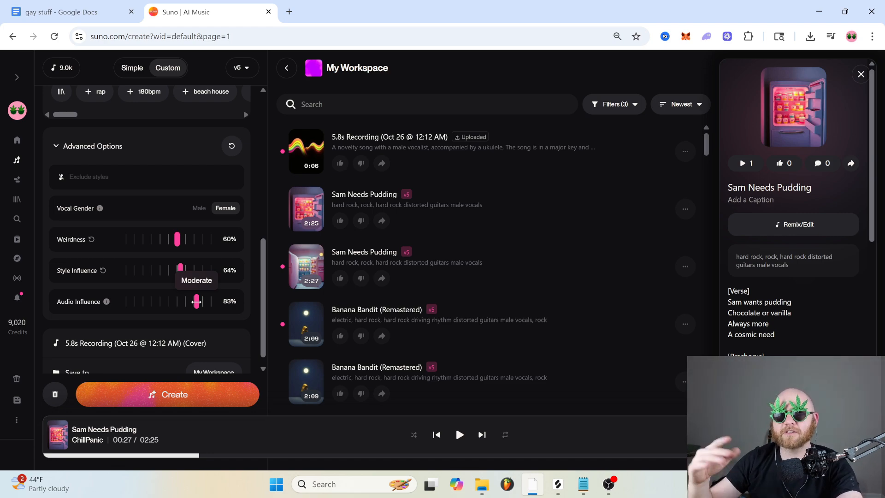
{"action": "left_click_drag", "start_coordinate": [195, 301], "coordinate": [175, 288]}
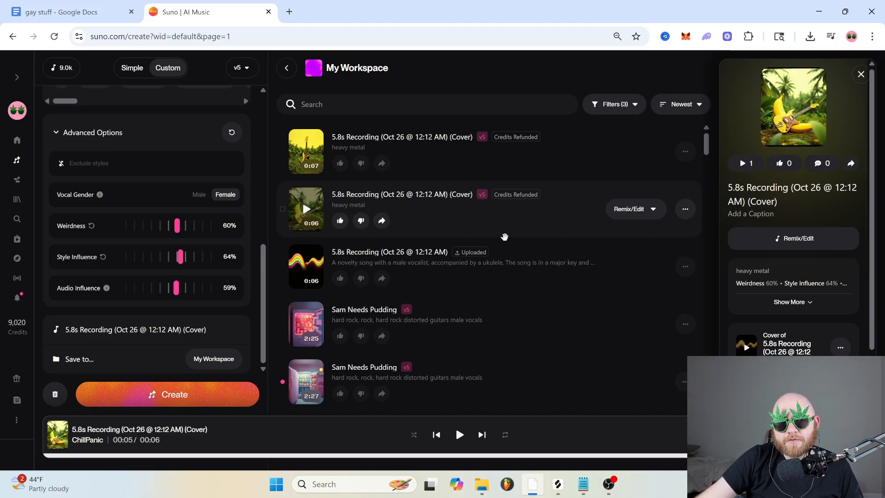
Step: Extend the heavy metal cover from 00:04.0, generating two Part 2 versions
{"action": "left_click", "coordinate": [686, 209]}
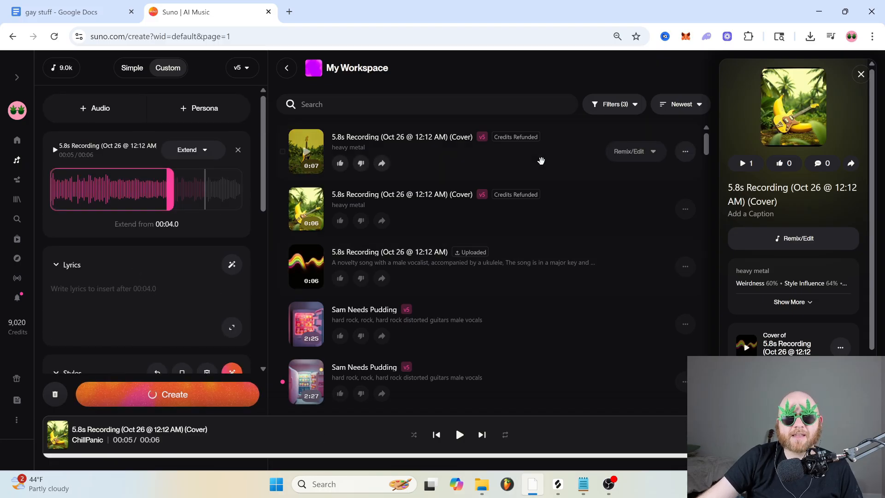
{"action": "left_click", "coordinate": [167, 395]}
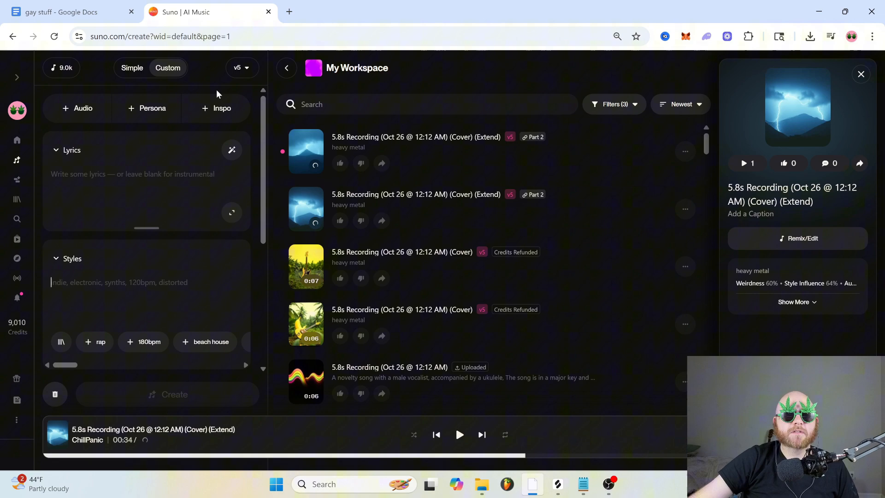
{"action": "mouse_move", "coordinate": [152, 109]}
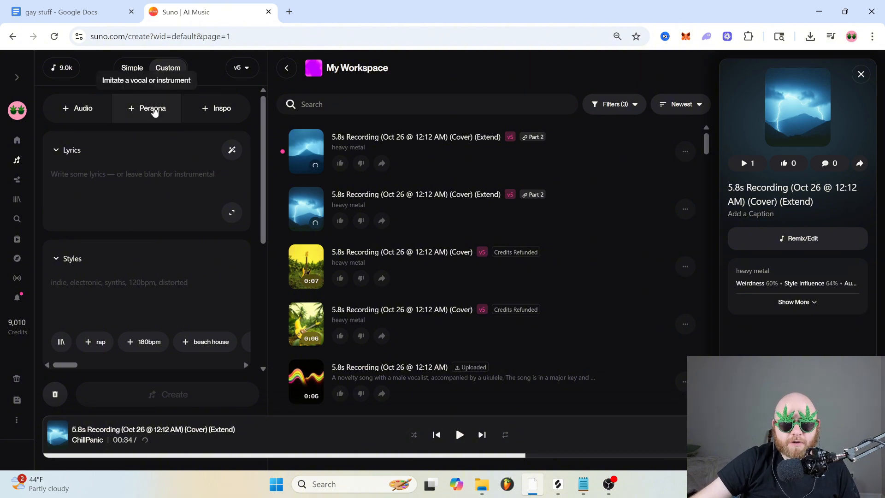
Step: Create a new persona named 'Dean Finder' based on the song Find Dean and save it
{"action": "left_click", "coordinate": [153, 108]}
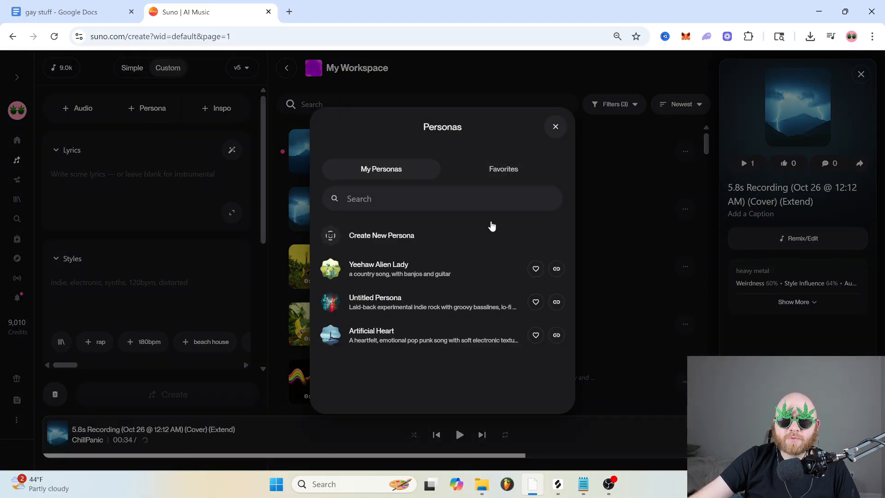
{"action": "mouse_move", "coordinate": [435, 262]}
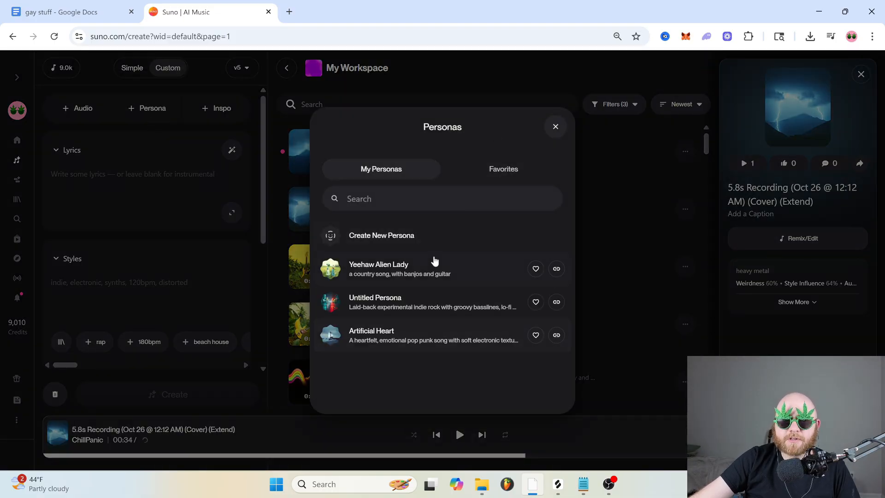
{"action": "left_click", "coordinate": [381, 235]}
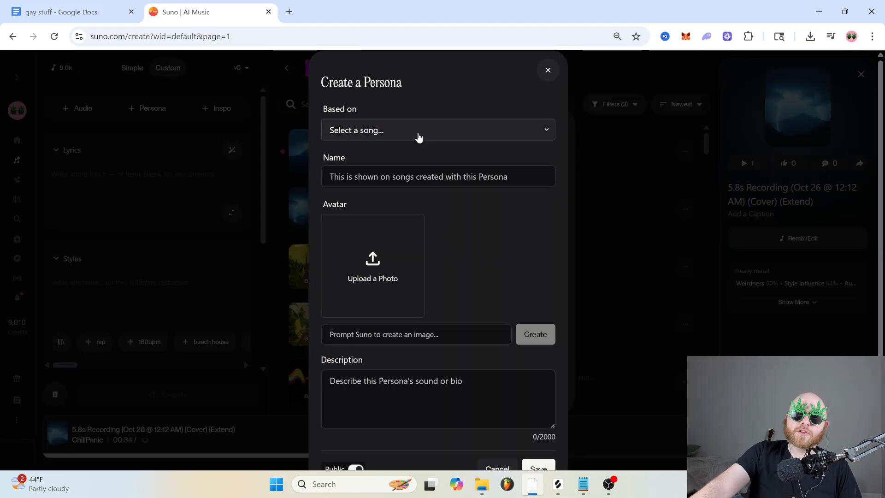
{"action": "left_click", "coordinate": [419, 129]}
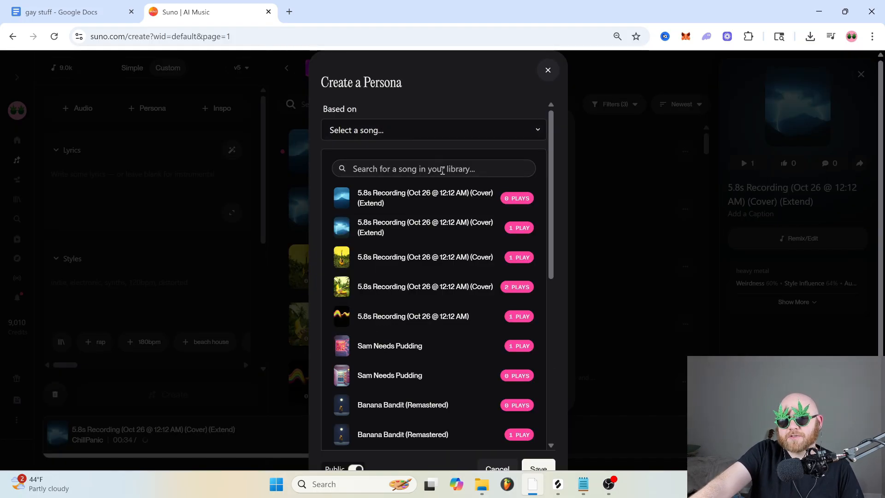
{"action": "scroll", "scroll_direction": "down", "scroll_amount": 3}
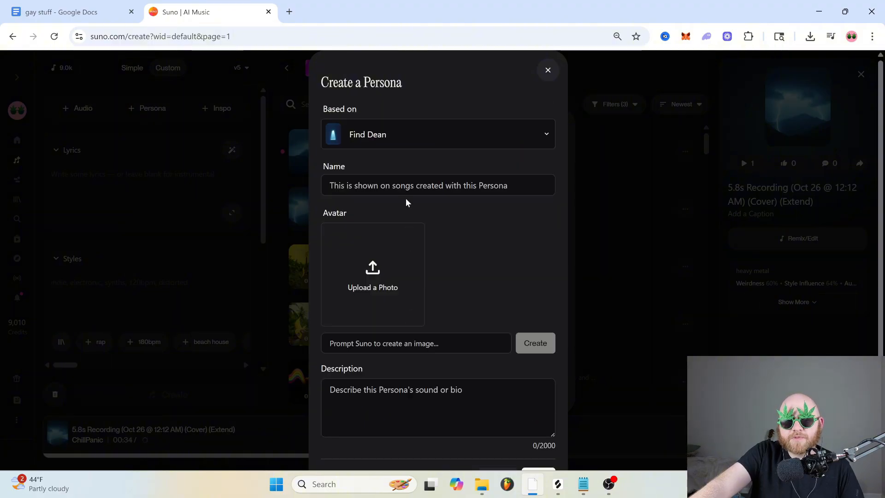
{"action": "type", "text": "Dean Finder"}
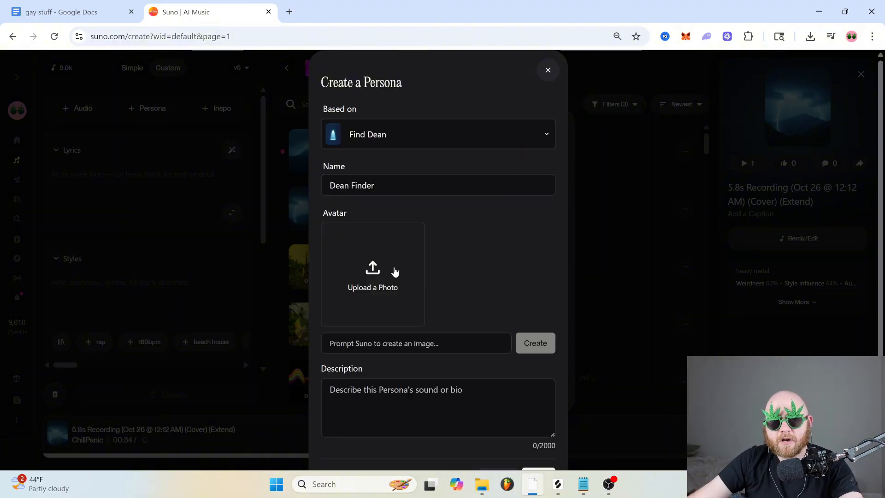
{"action": "scroll", "scroll_direction": "down", "scroll_amount": 3}
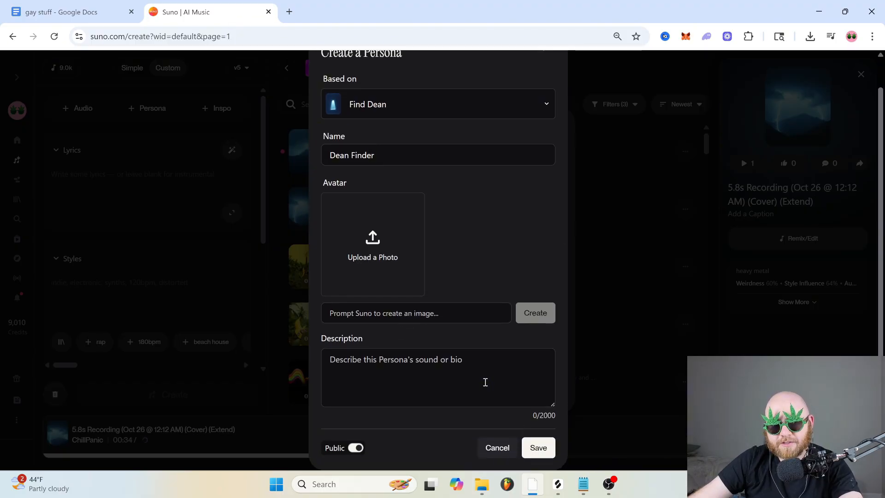
{"action": "left_click", "coordinate": [538, 448]}
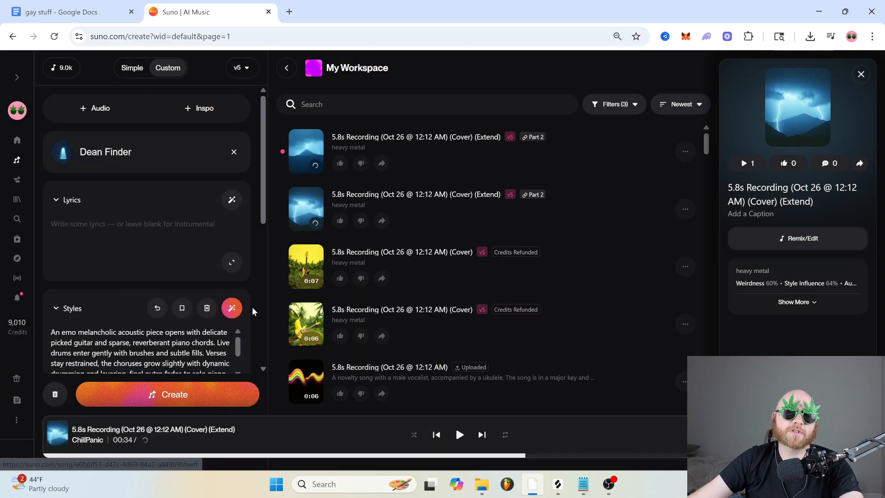
{"action": "scroll", "scroll_direction": "down", "scroll_amount": 3}
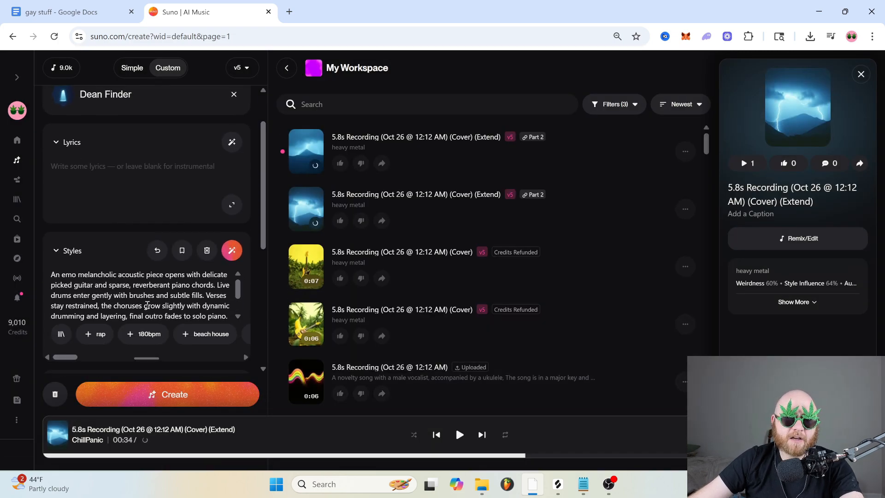
{"action": "scroll", "scroll_direction": "down", "scroll_amount": 3}
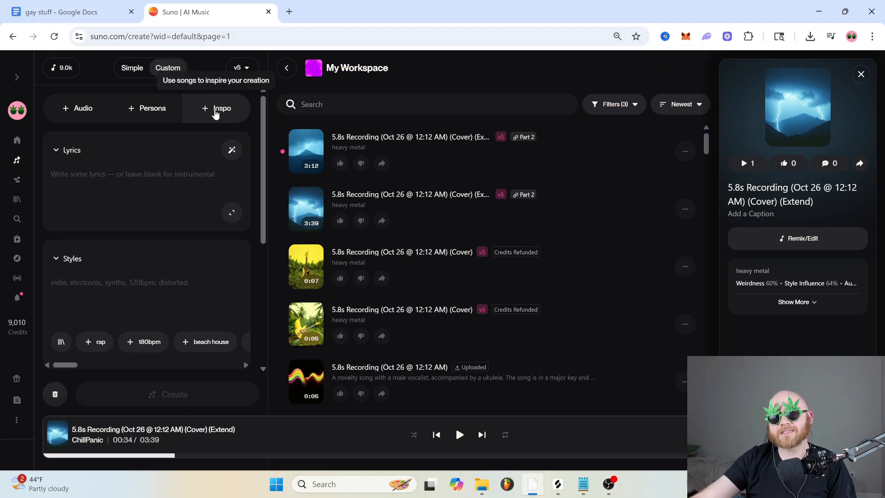
Step: Load a playlist's four songs into the Inspiration section via + Inspo
{"action": "left_click", "coordinate": [215, 109]}
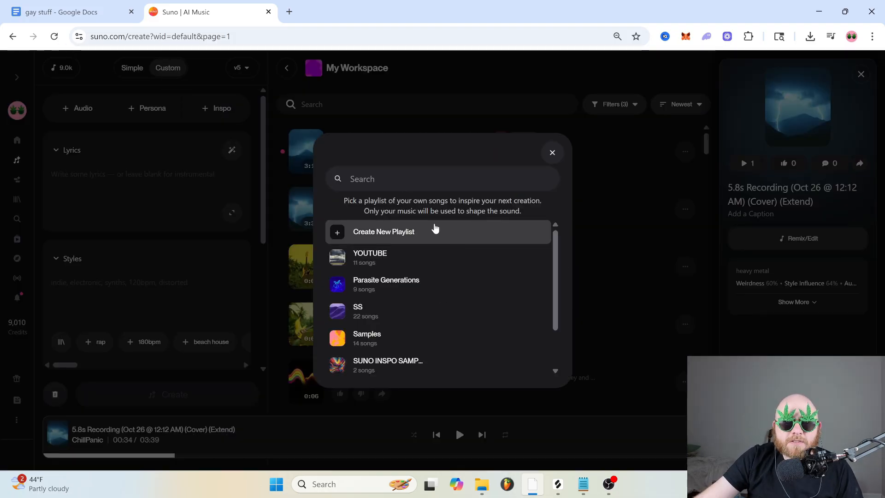
{"action": "mouse_move", "coordinate": [423, 261]}
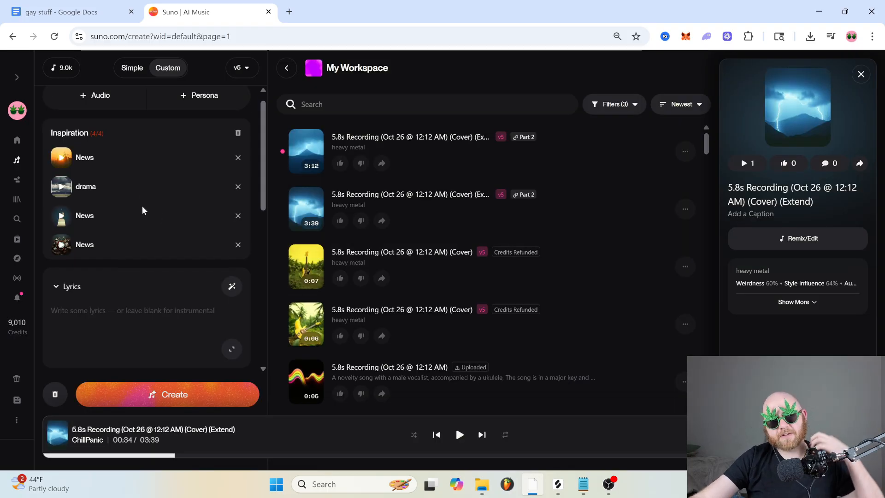
{"action": "scroll", "scroll_direction": "down", "scroll_amount": 3}
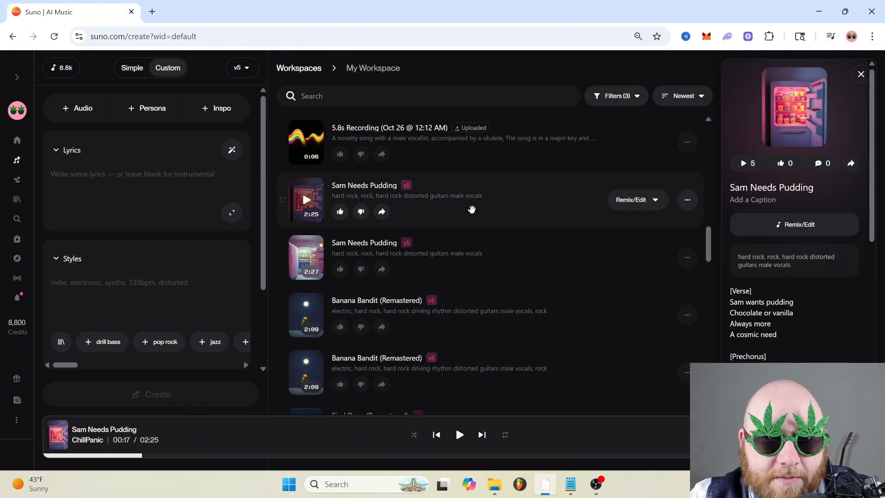
{"action": "mouse_move", "coordinate": [535, 196]}
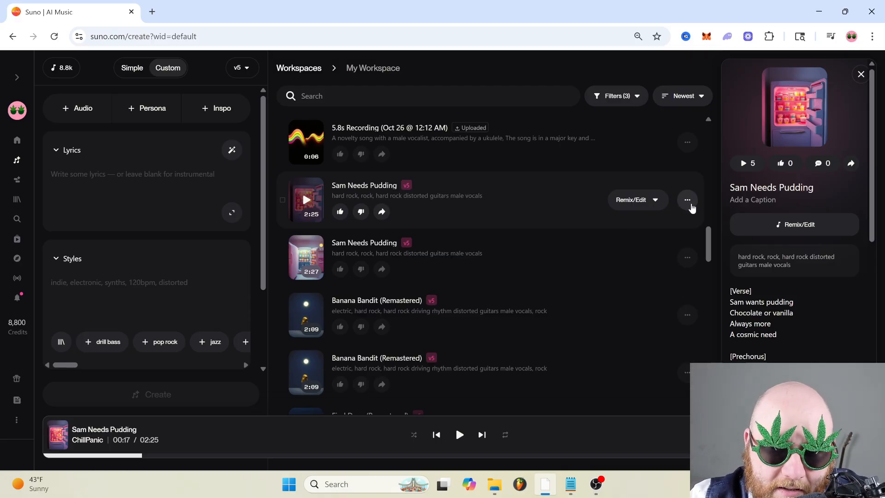
Step: Open 'Sam Needs Pudding' in the Song Editor via Remix/Edit > Open in Editor
{"action": "left_click", "coordinate": [687, 199]}
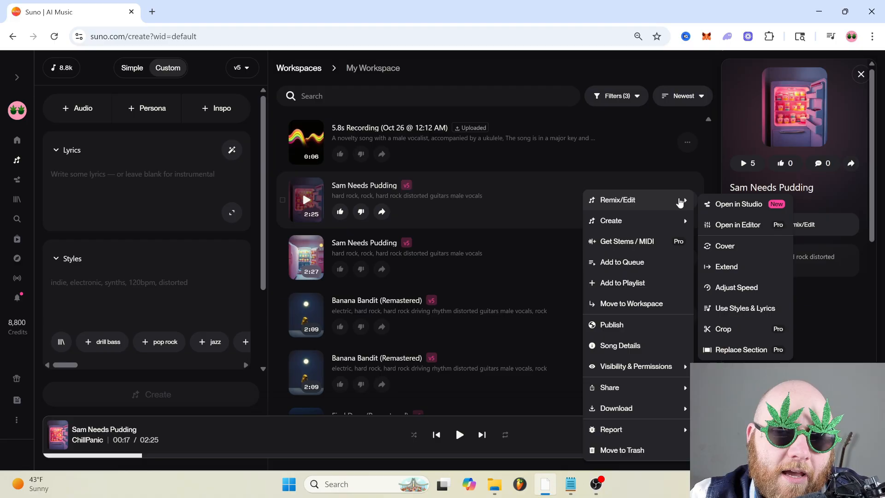
{"action": "mouse_move", "coordinate": [680, 208]}
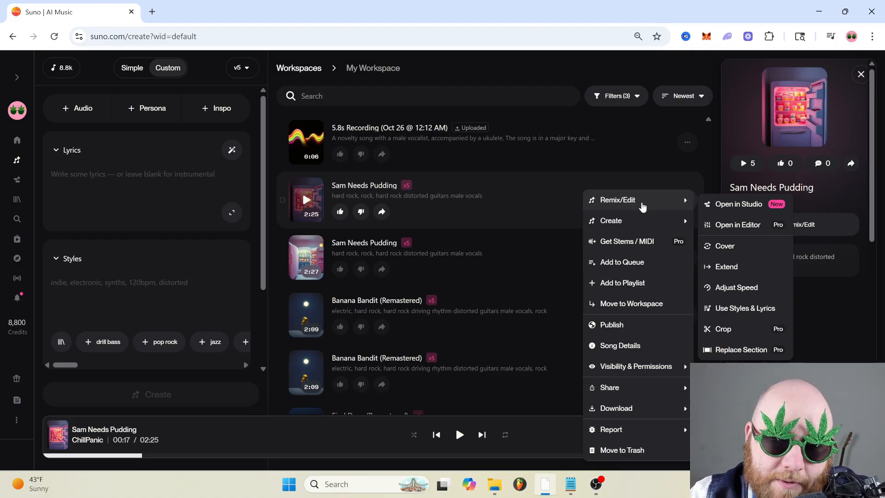
{"action": "mouse_move", "coordinate": [737, 204]}
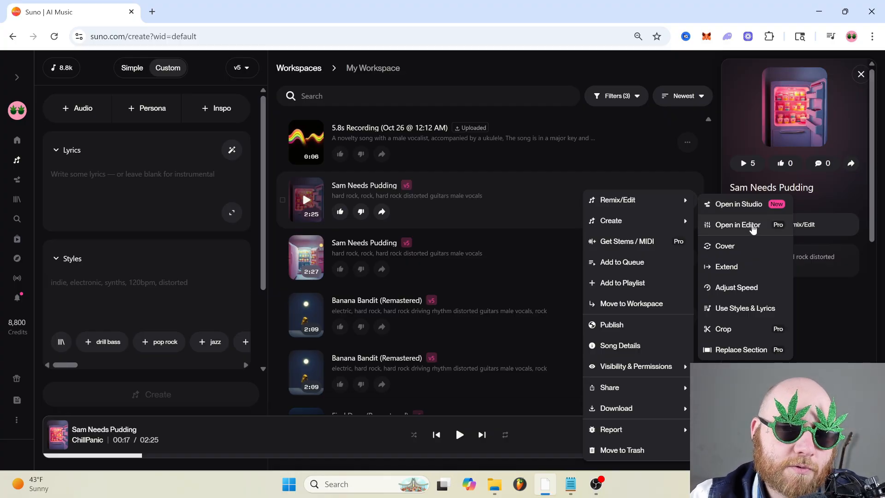
{"action": "left_click", "coordinate": [737, 224]}
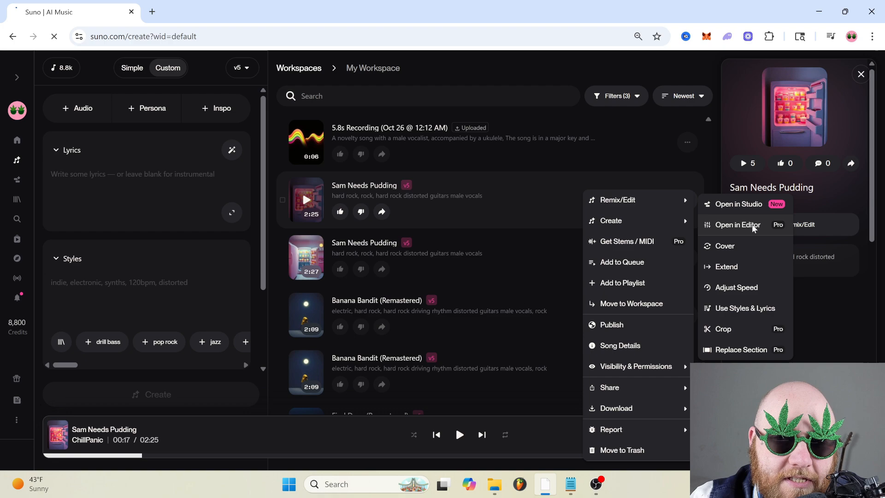
{"action": "left_click", "coordinate": [737, 224]}
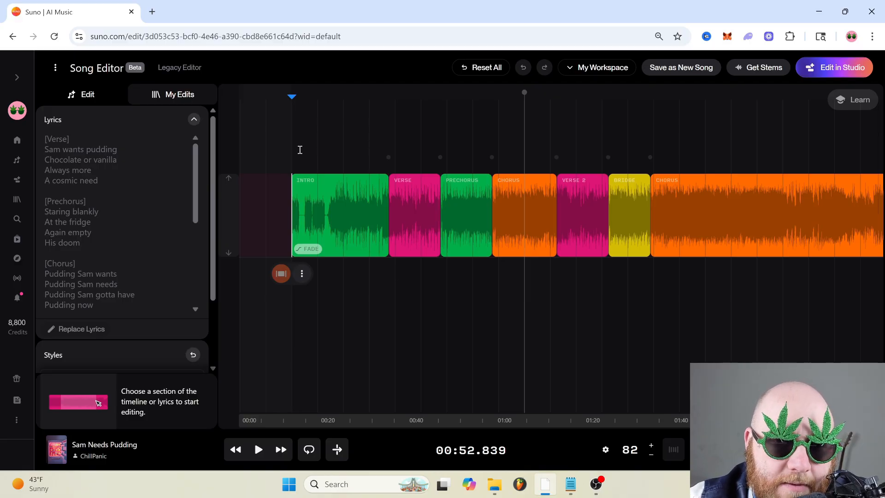
Step: Review the final chorus and editing tips, then select the first Verse (0:22–0:33)
{"action": "left_click", "coordinate": [414, 215]}
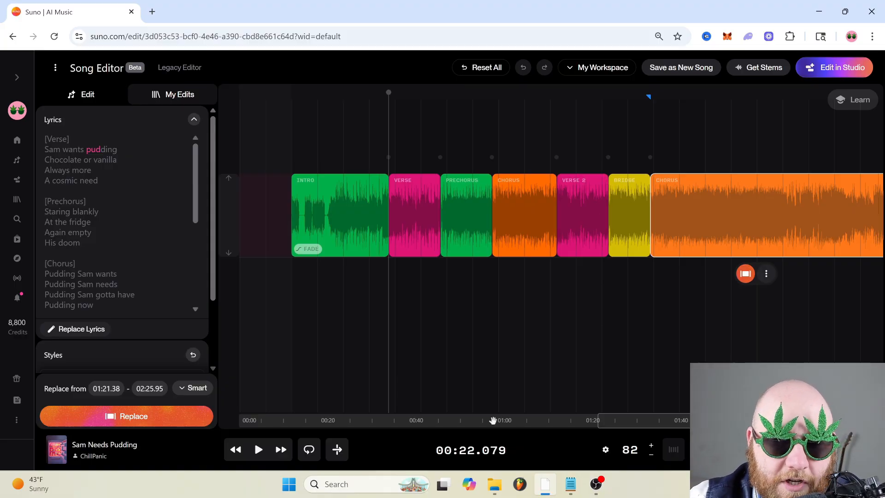
{"action": "mouse_move", "coordinate": [647, 457]}
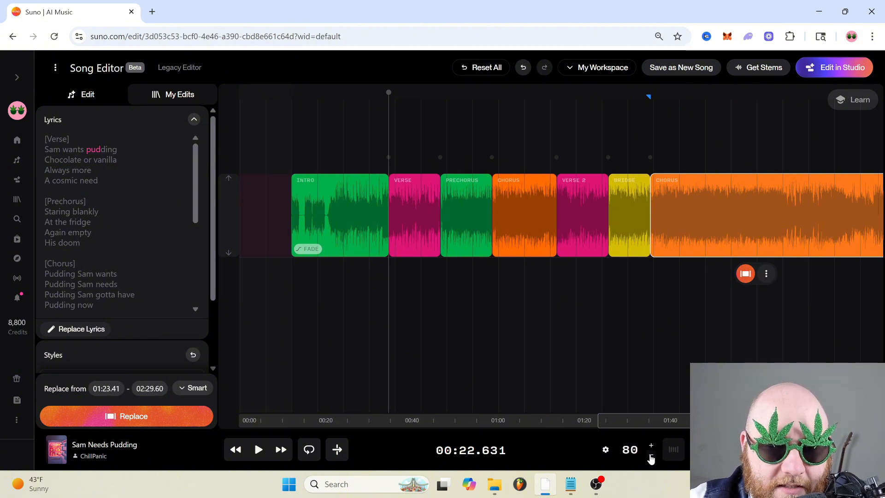
{"action": "left_click", "coordinate": [650, 446]}
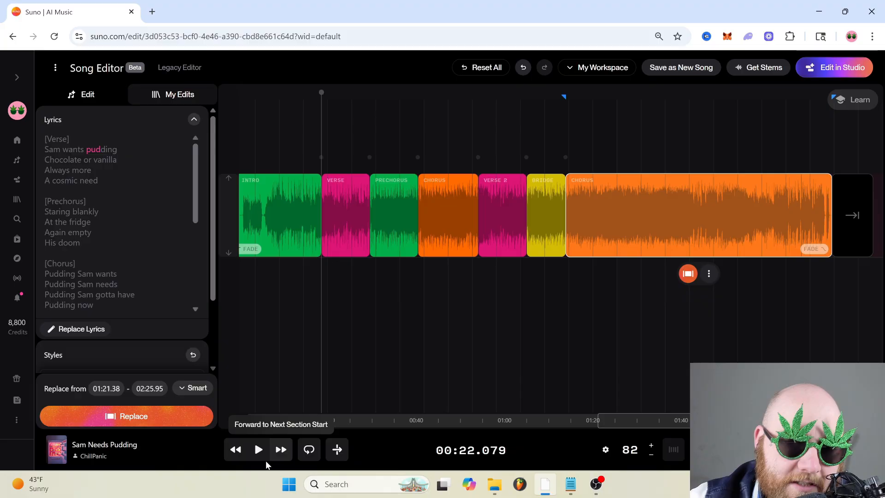
{"action": "mouse_move", "coordinate": [846, 104]}
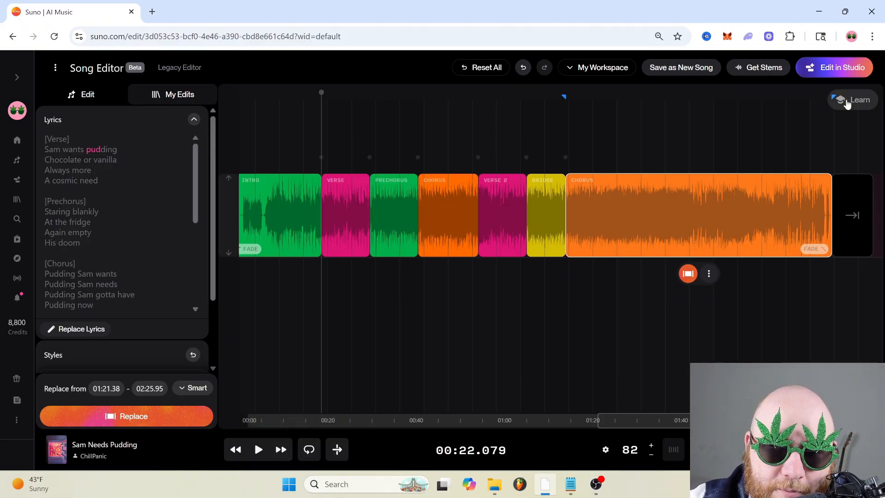
{"action": "left_click", "coordinate": [851, 100]}
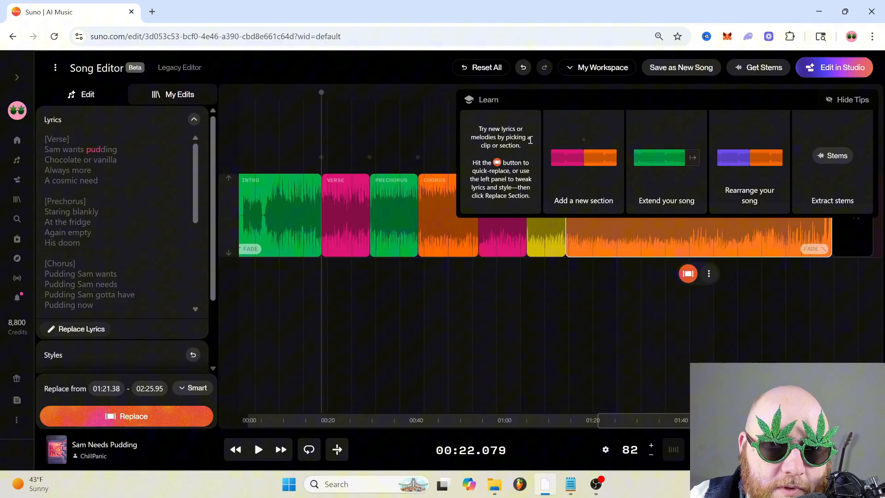
{"action": "mouse_move", "coordinate": [529, 123]}
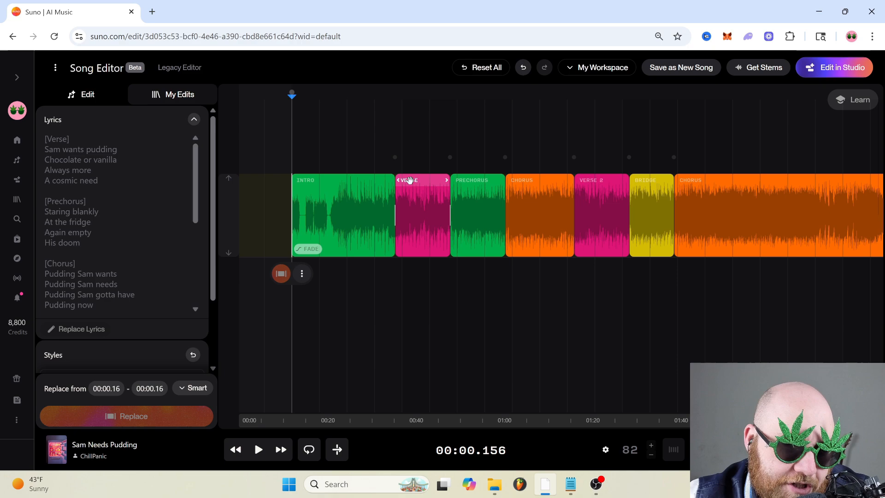
{"action": "left_click", "coordinate": [422, 214]}
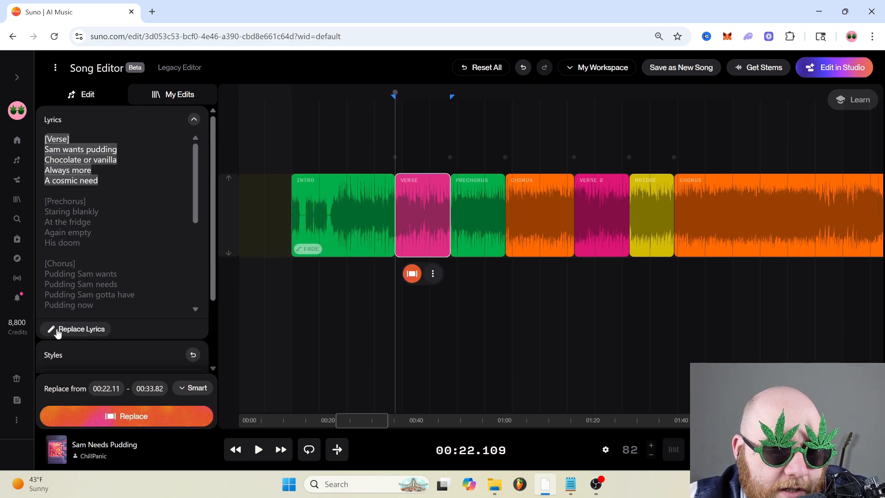
Step: Replace the verse with 'Chocolate or strawberry, Always less, A cosmic plea' and commit an alternate take
{"action": "left_click", "coordinate": [81, 328]}
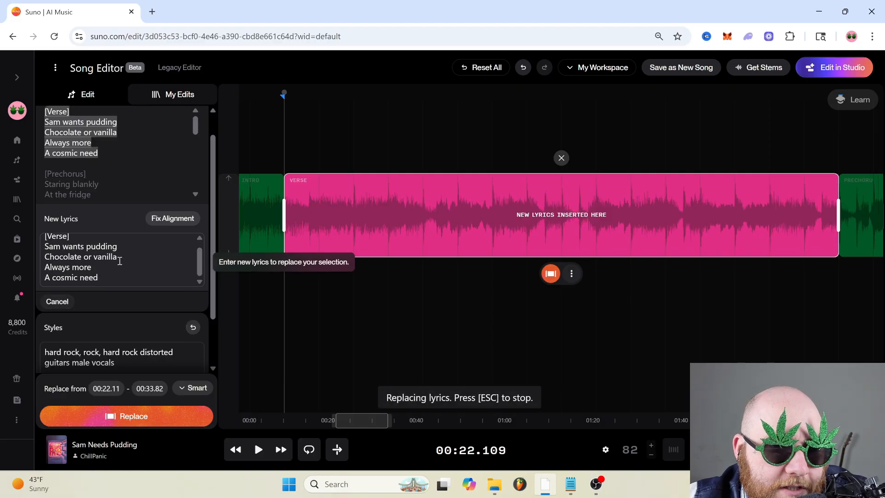
{"action": "double_click", "coordinate": [106, 256]}
{"action": "type", "text": "strawberry"}
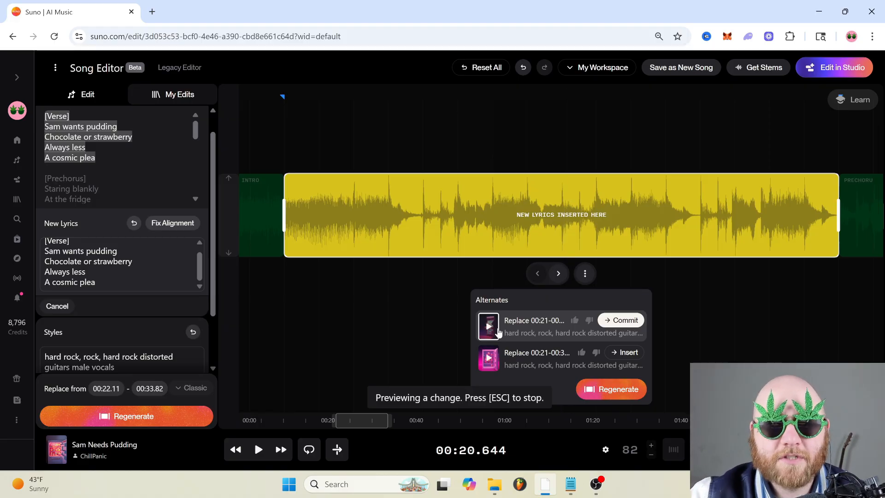
{"action": "left_click", "coordinate": [620, 320]}
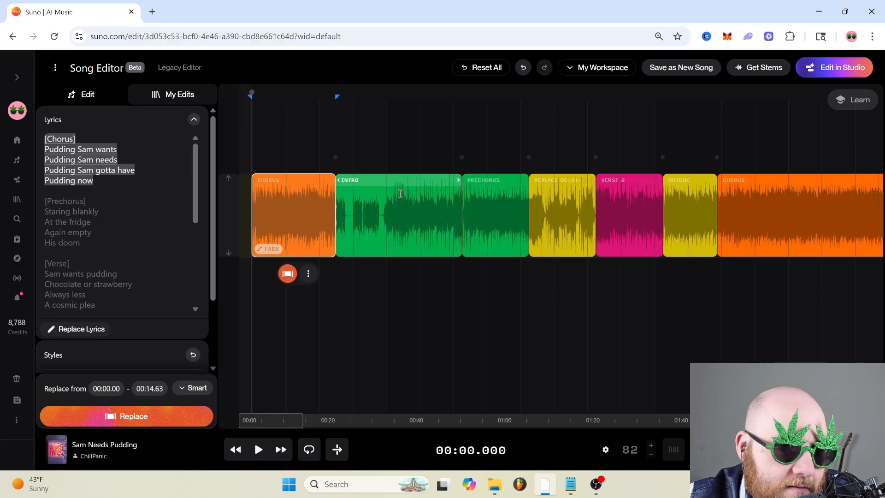
{"action": "left_click", "coordinate": [258, 450]}
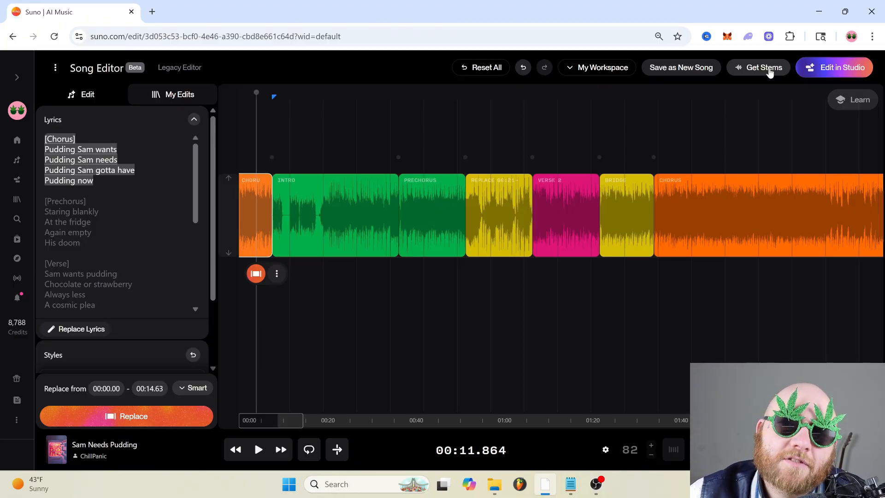
Step: Review the Extract Stems dialog via Get Stems, then close it
{"action": "left_click", "coordinate": [763, 68]}
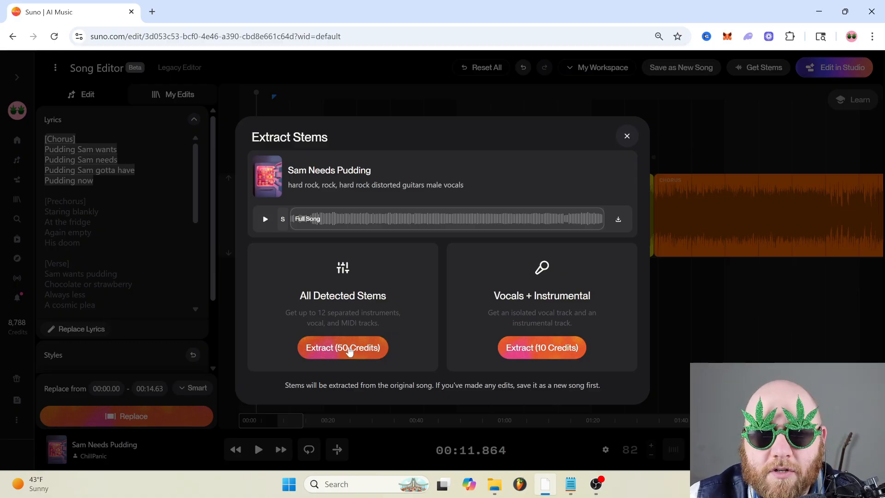
{"action": "mouse_move", "coordinate": [539, 358]}
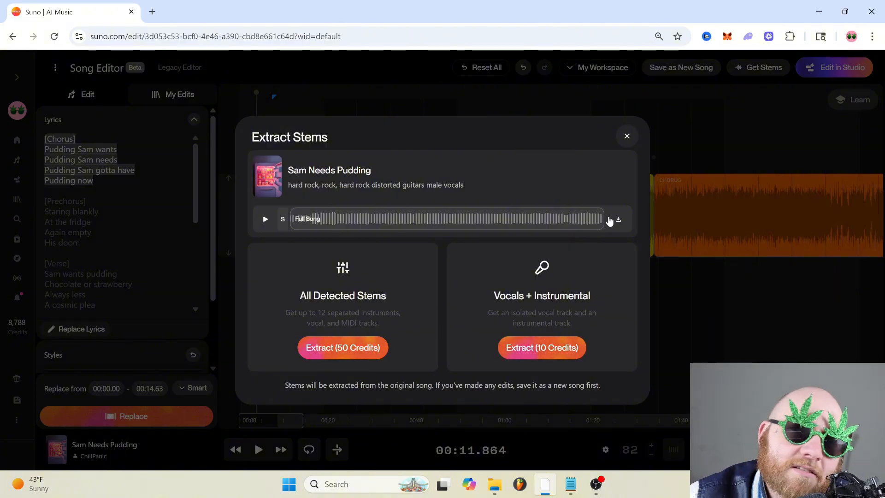
{"action": "mouse_move", "coordinate": [537, 347]}
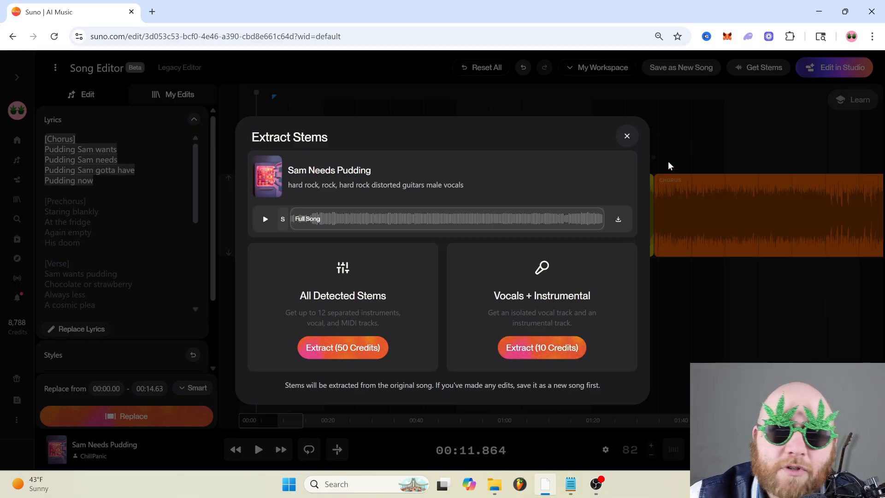
{"action": "left_click", "coordinate": [627, 135]}
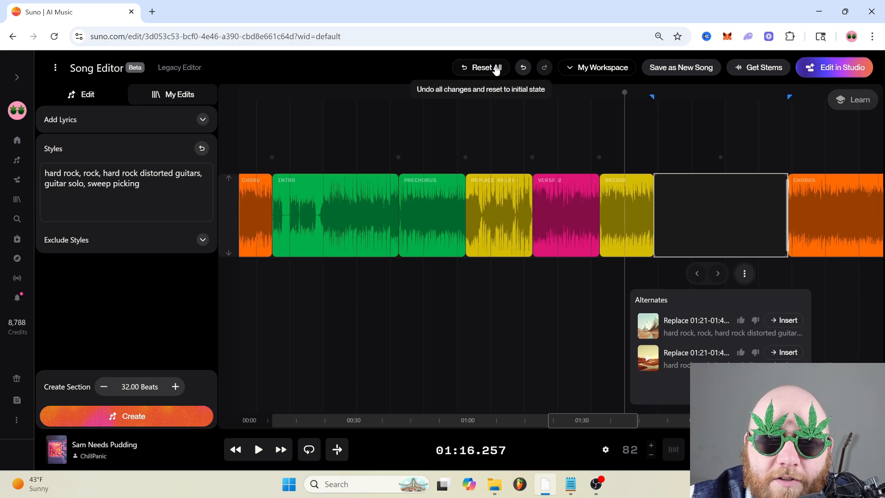
Step: Reset All edits, restoring the song's original section arrangement
{"action": "left_click", "coordinate": [486, 67]}
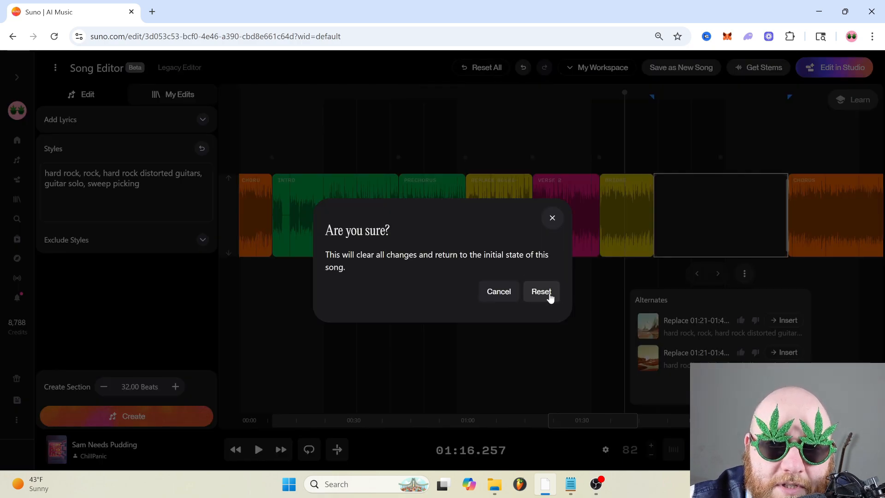
{"action": "left_click", "coordinate": [542, 291]}
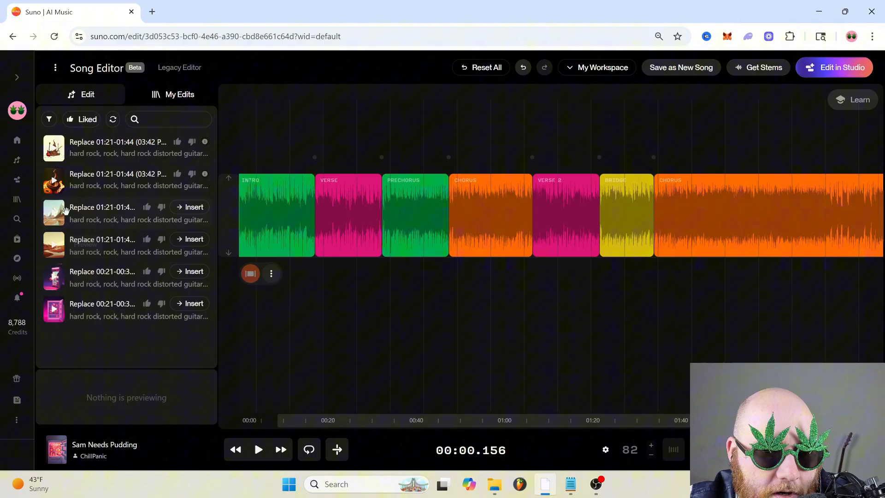
{"action": "mouse_move", "coordinate": [54, 276]}
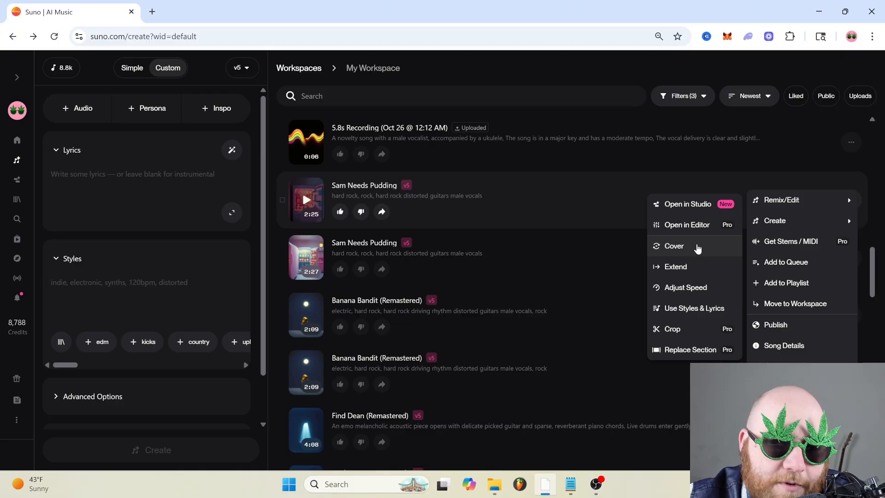
{"action": "mouse_move", "coordinate": [700, 269]}
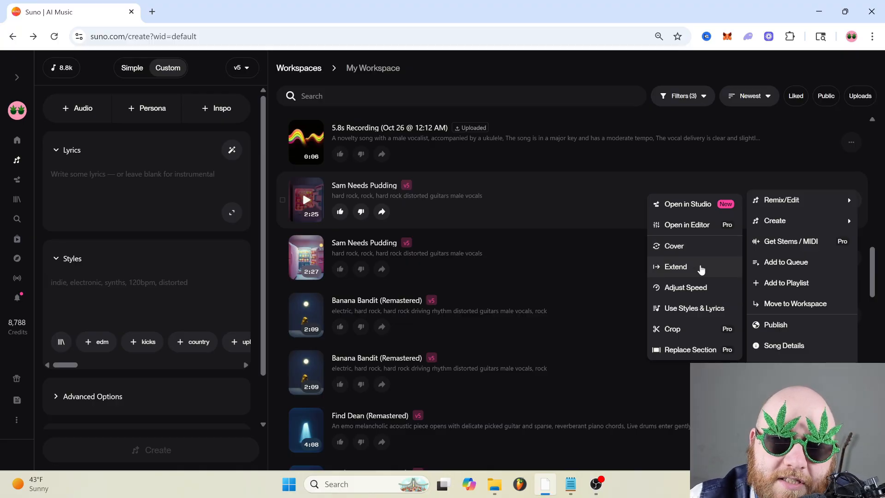
{"action": "mouse_move", "coordinate": [704, 292]}
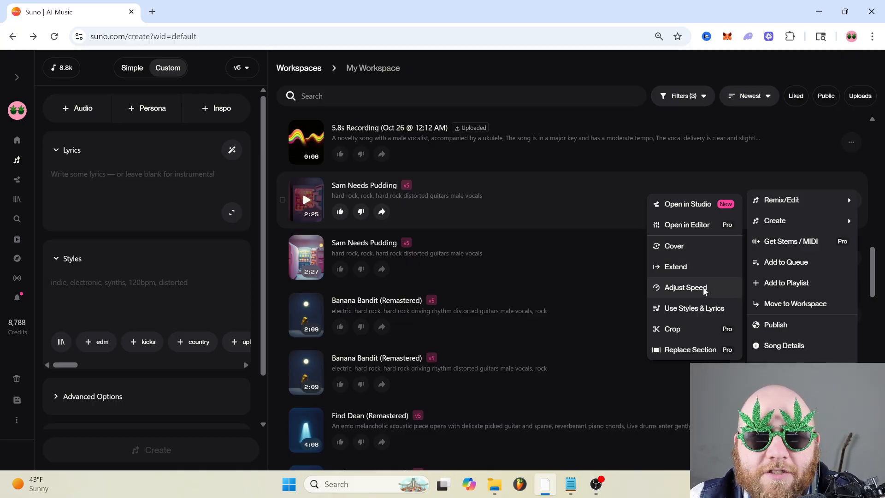
Step: Set the song speed to 1.50x in Adjust Speed and preview the faster playback
{"action": "left_click", "coordinate": [685, 288]}
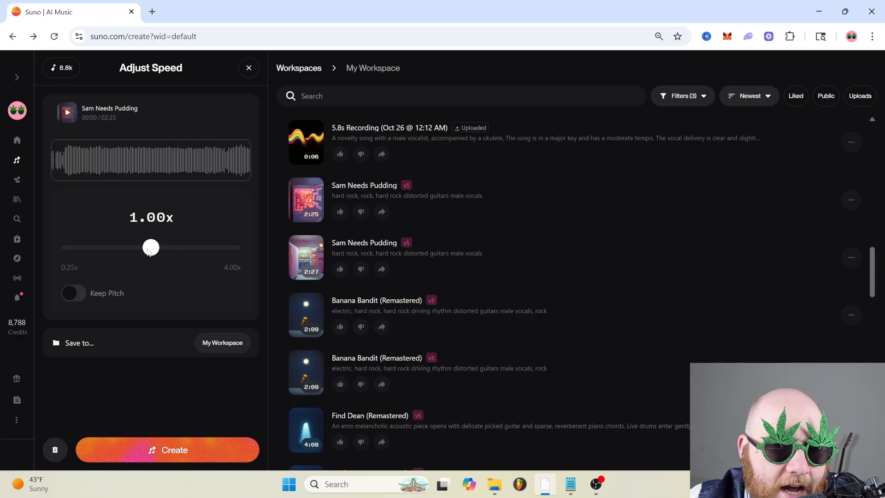
{"action": "left_click_drag", "start_coordinate": [150, 247], "coordinate": [152, 247]}
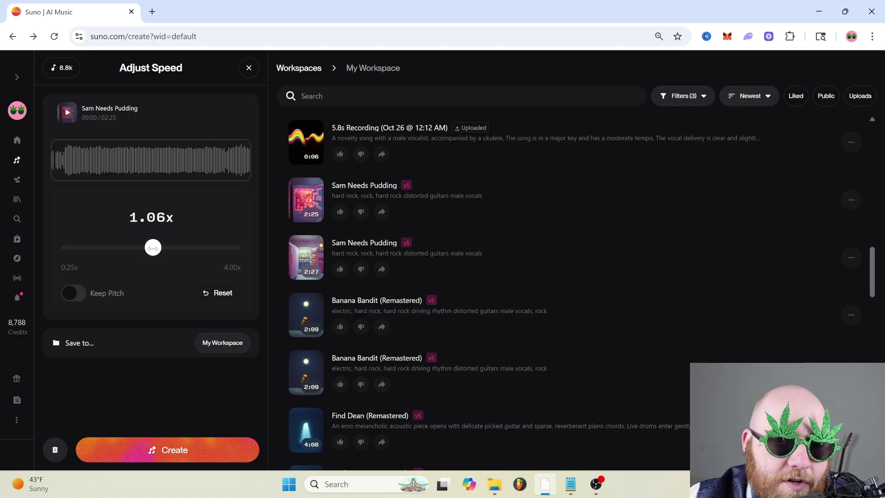
{"action": "left_click_drag", "start_coordinate": [153, 247], "coordinate": [149, 247]}
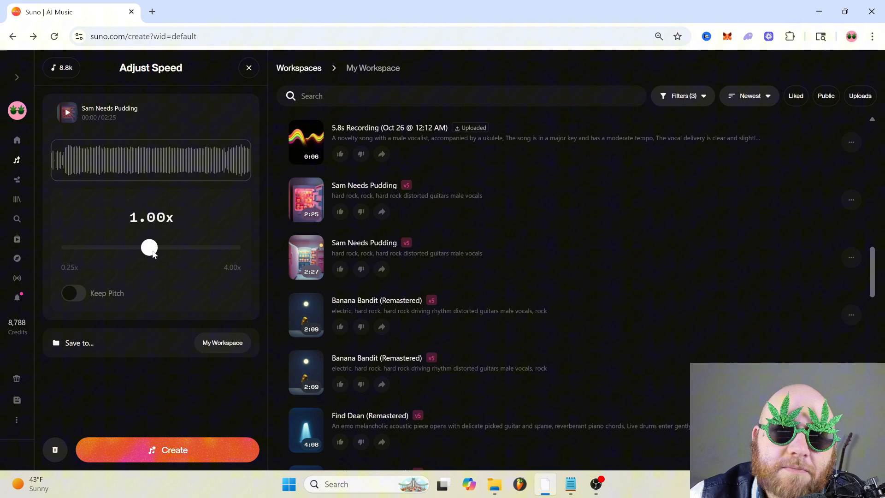
{"action": "left_click_drag", "start_coordinate": [150, 247], "coordinate": [152, 247]}
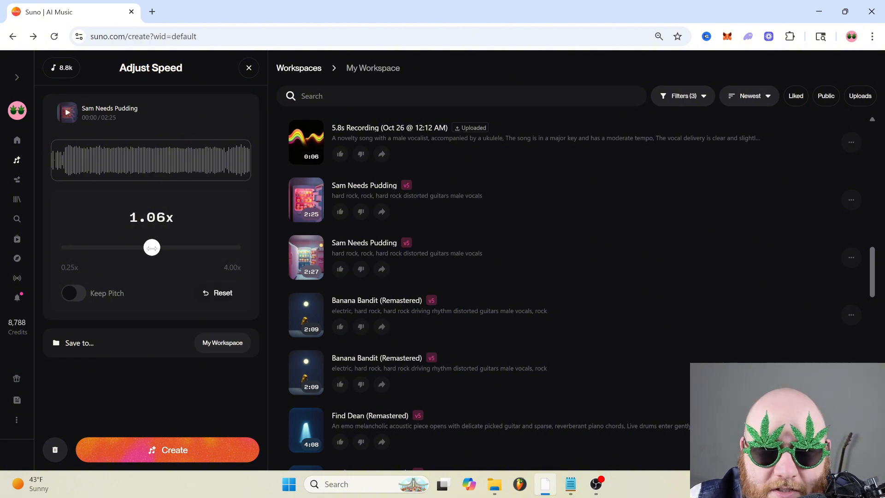
{"action": "left_click_drag", "start_coordinate": [151, 247], "coordinate": [165, 247]}
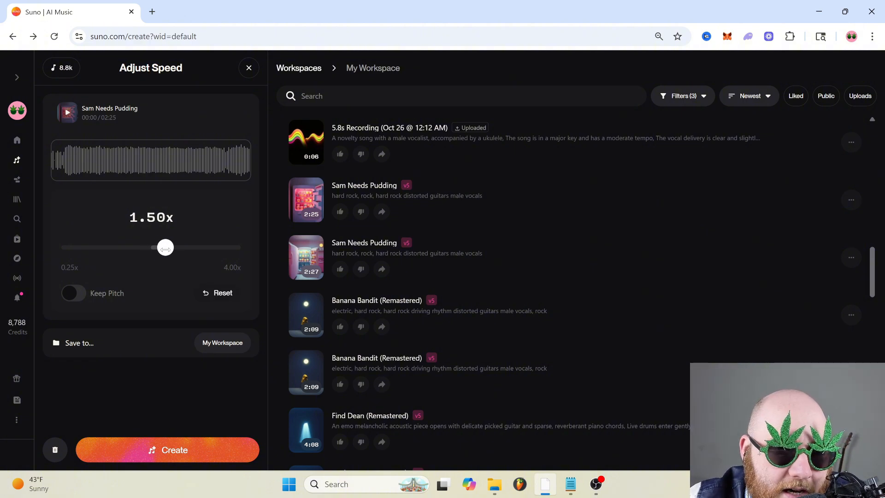
{"action": "mouse_move", "coordinate": [142, 196]}
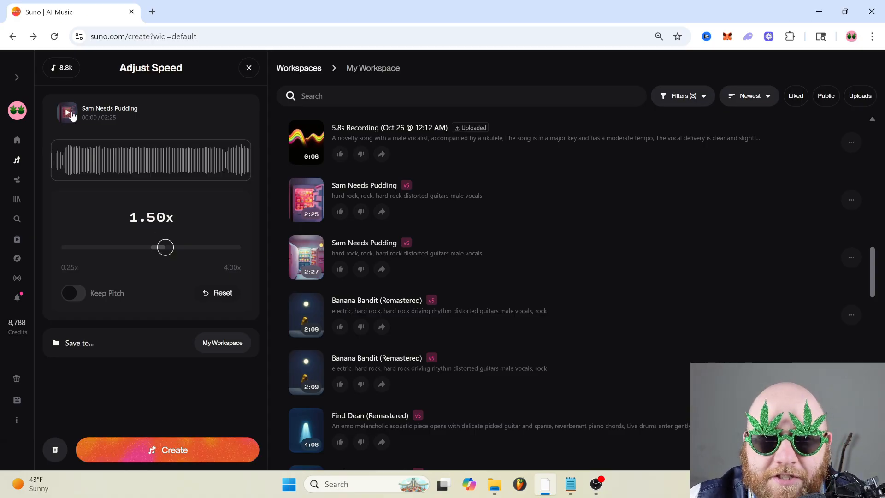
{"action": "left_click", "coordinate": [74, 294]}
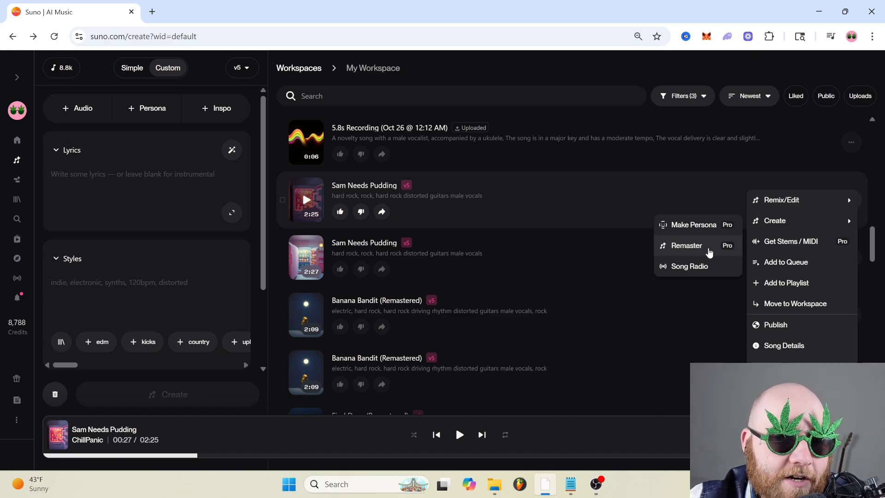
{"action": "mouse_move", "coordinate": [691, 272]}
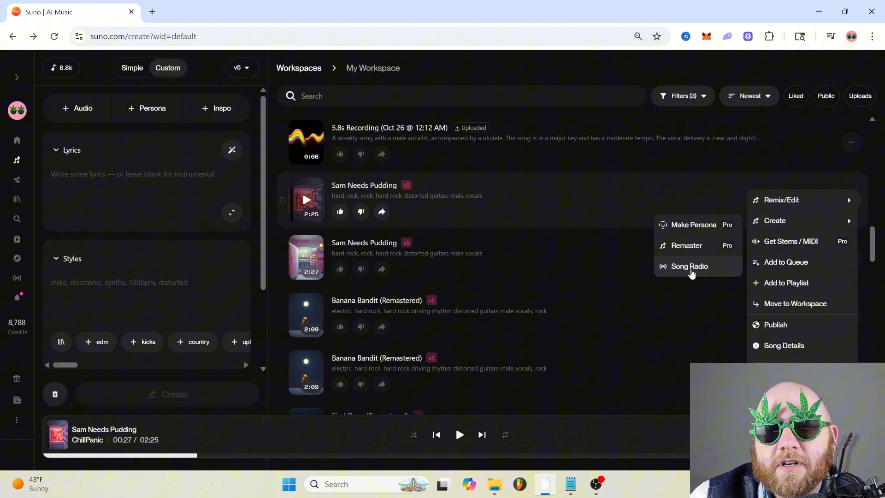
Step: Start a Song Radio based on Sam Needs Pudding so a different track plays
{"action": "left_click", "coordinate": [689, 266]}
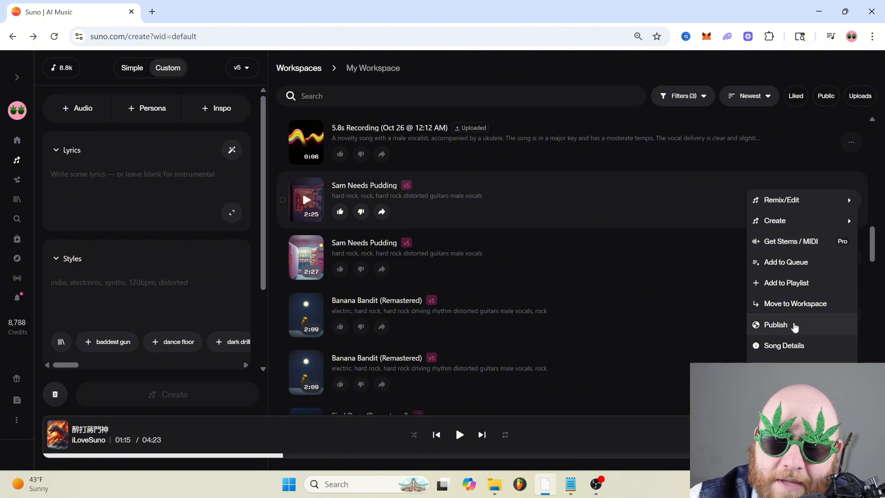
{"action": "left_click", "coordinate": [776, 324]}
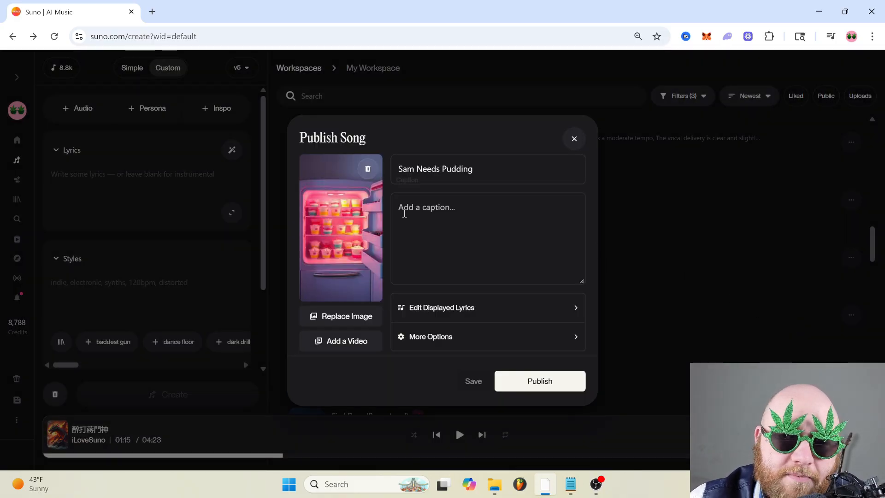
{"action": "triple_click", "coordinate": [435, 169]}
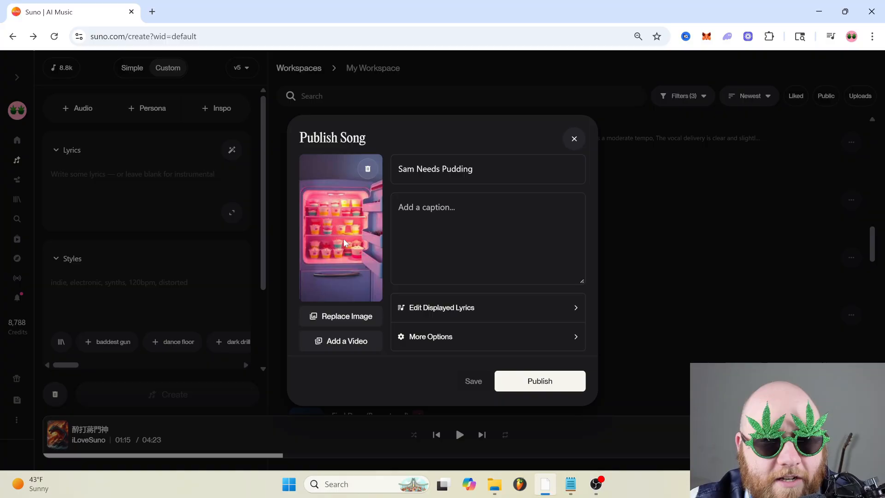
{"action": "left_click", "coordinate": [442, 308]}
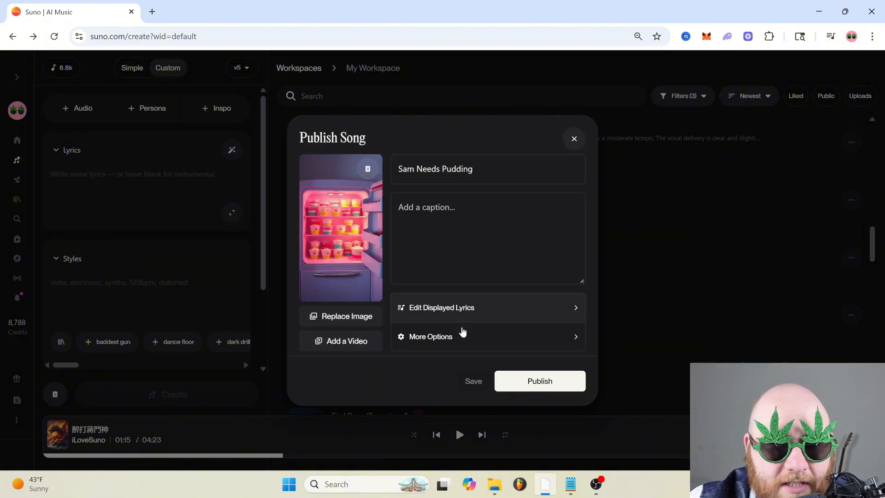
{"action": "left_click", "coordinate": [430, 336]}
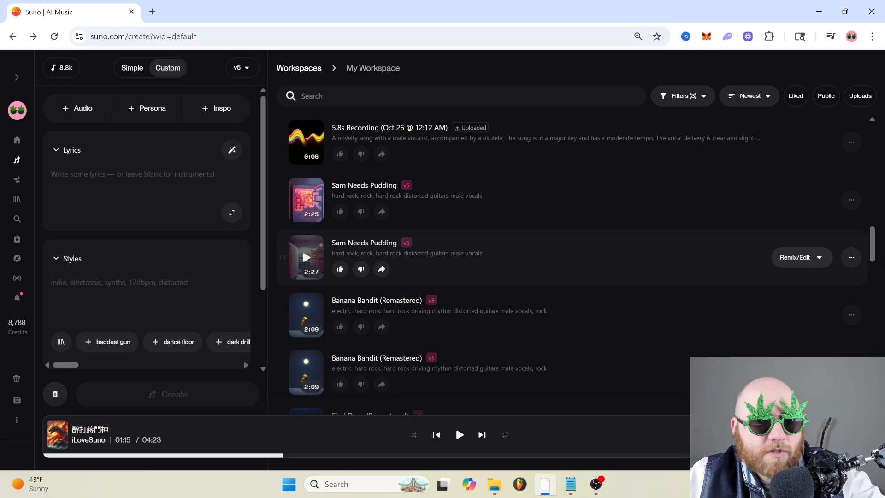
{"action": "mouse_move", "coordinate": [16, 199]}
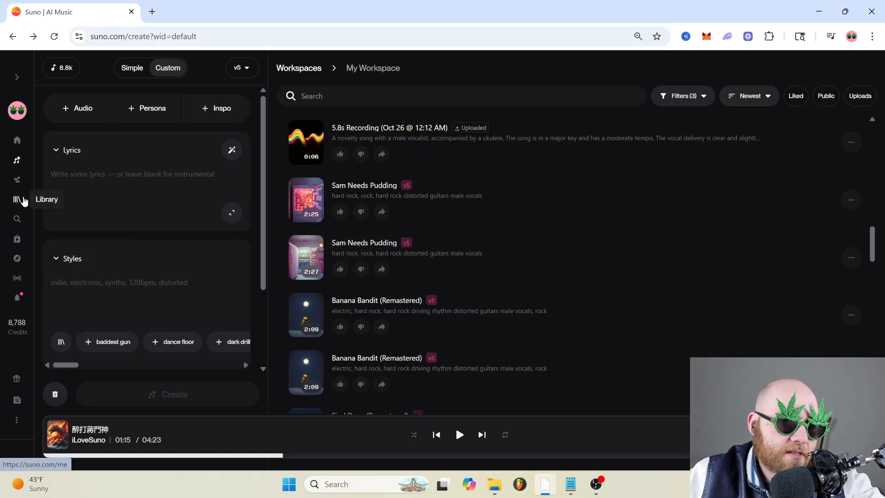
Step: Browse the library's Following creators and recent listening History
{"action": "left_click", "coordinate": [16, 199]}
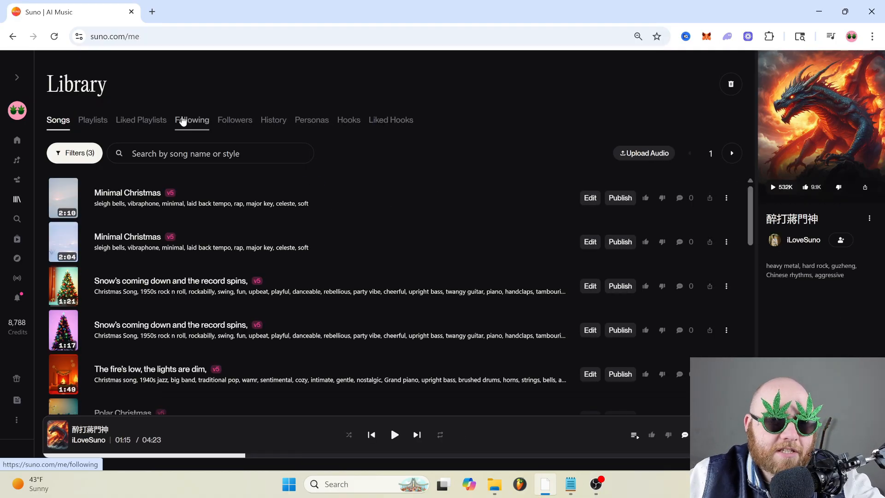
{"action": "left_click", "coordinate": [192, 120]}
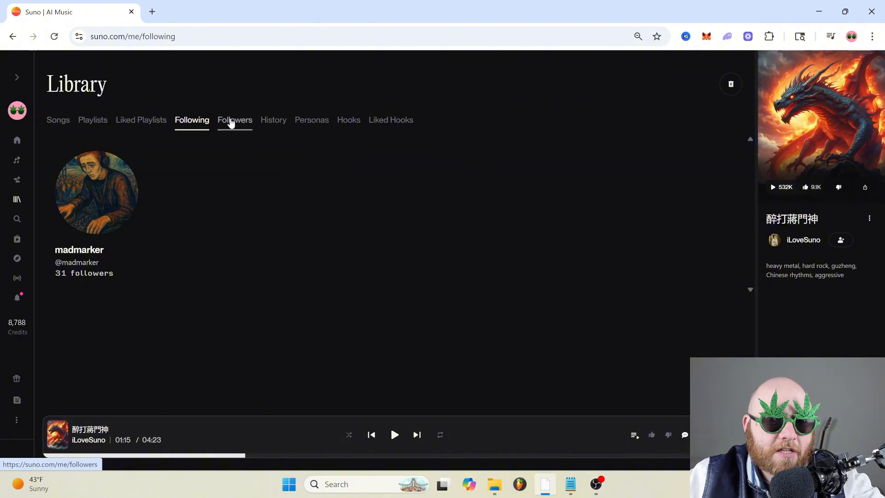
{"action": "left_click", "coordinate": [273, 120]}
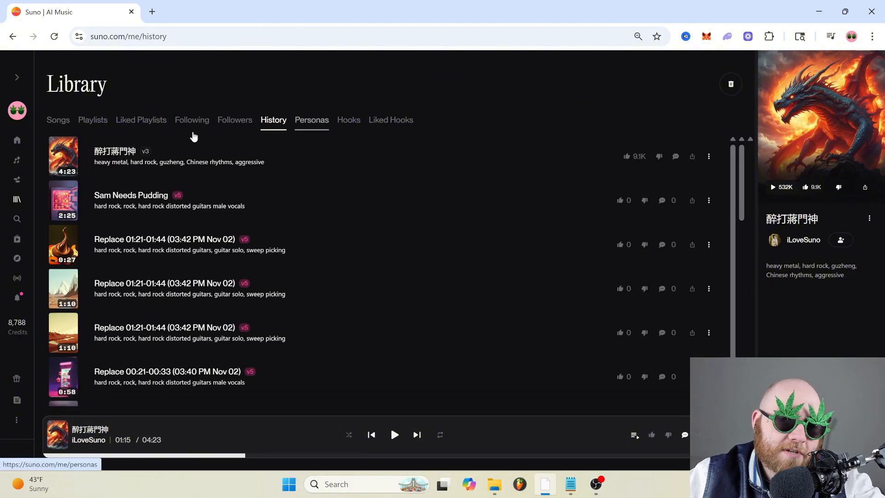
{"action": "mouse_move", "coordinate": [145, 124]}
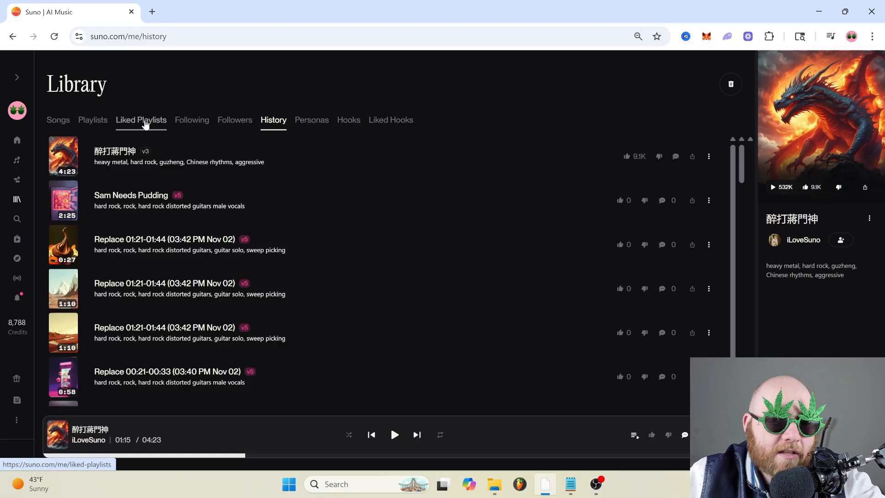
Step: Search public songs for 'banana pop', then head to the Hooks feed
{"action": "left_click", "coordinate": [16, 219]}
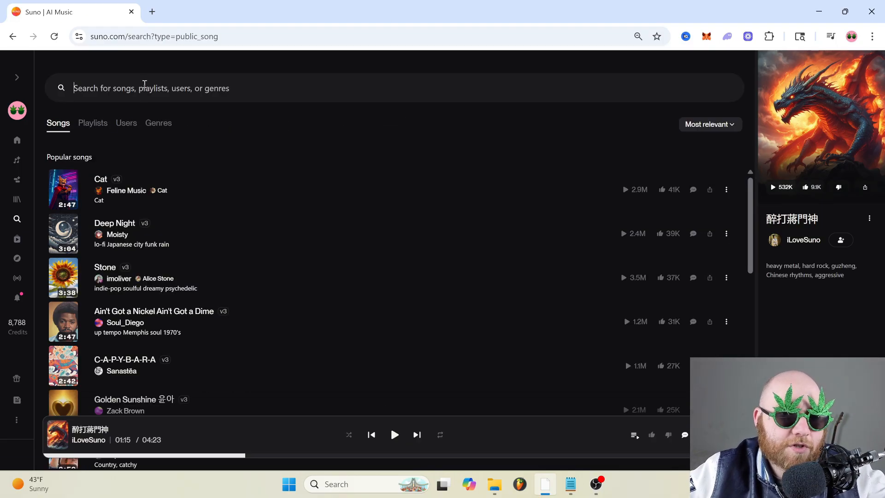
{"action": "type", "text": "banana pop"}
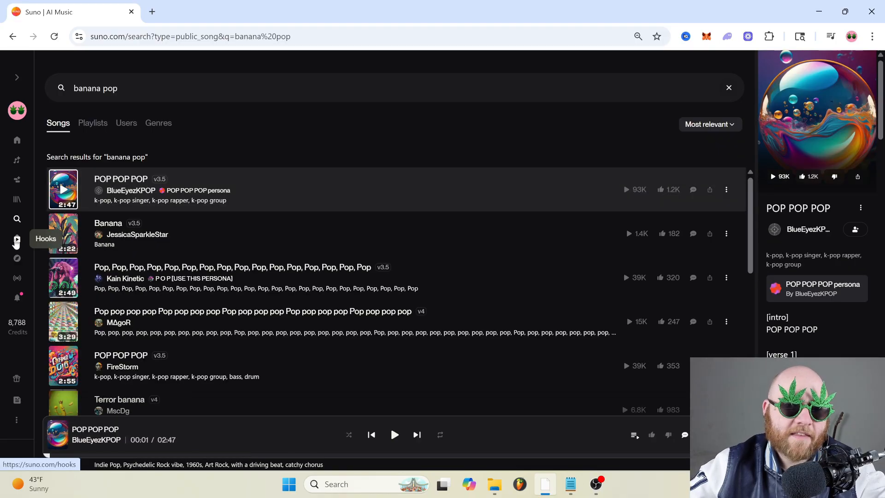
{"action": "left_click", "coordinate": [17, 239]}
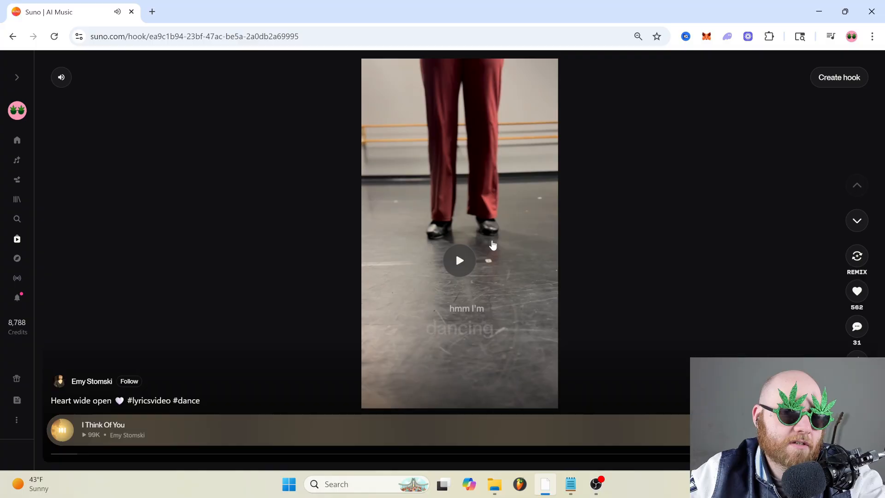
{"action": "mouse_move", "coordinate": [470, 218]}
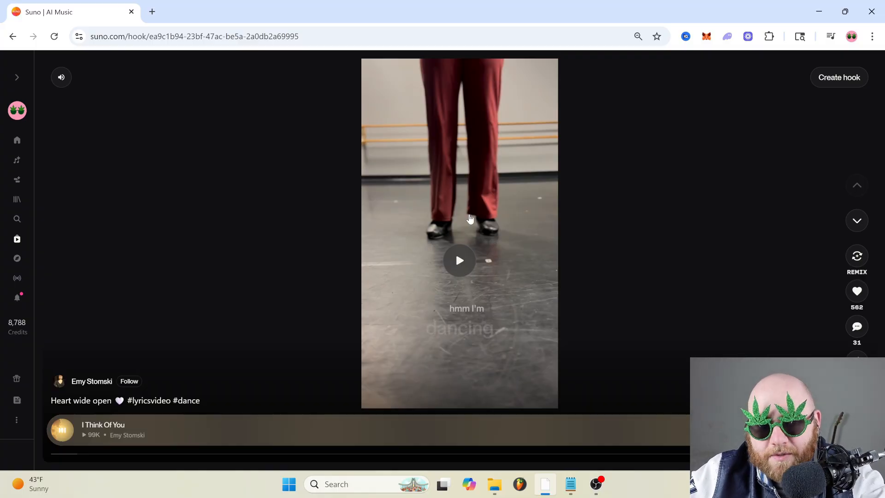
{"action": "mouse_move", "coordinate": [459, 282]}
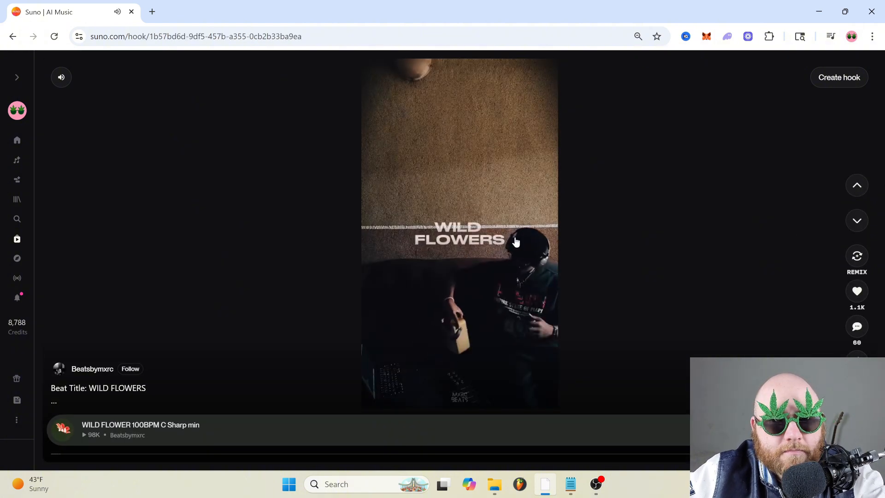
Step: Pause the WILD FLOWER hook video, scroll the feed, and start creating a new hook
{"action": "left_click", "coordinate": [515, 242]}
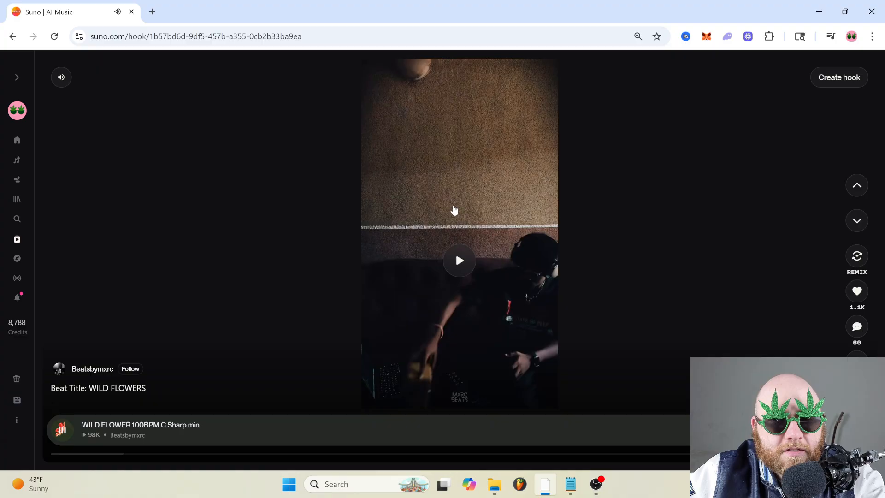
{"action": "mouse_move", "coordinate": [663, 272]}
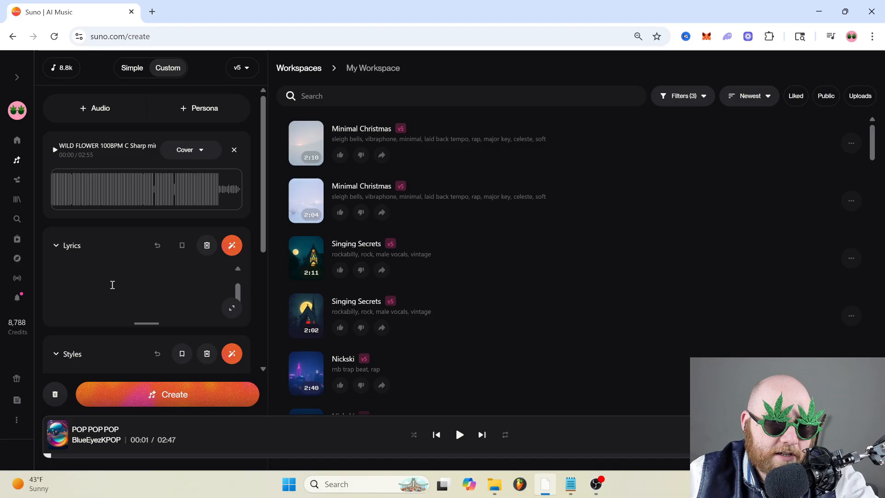
{"action": "scroll", "scroll_direction": "down", "scroll_amount": 3}
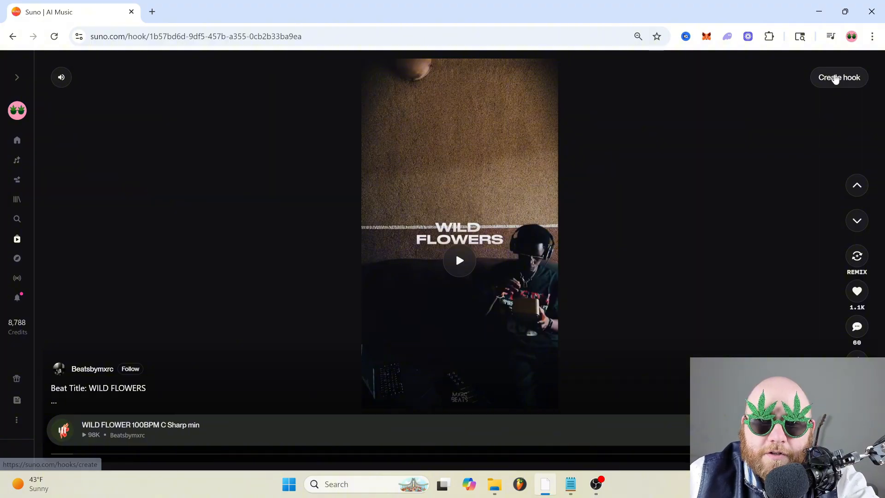
{"action": "left_click", "coordinate": [839, 78]}
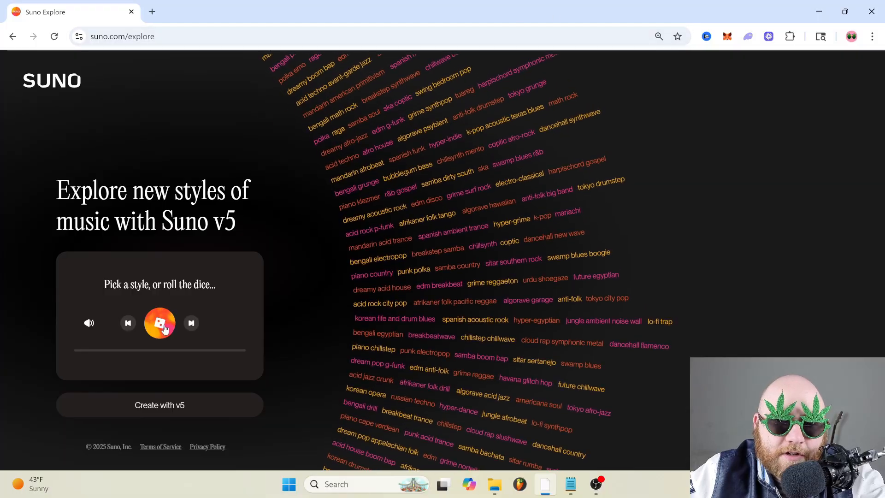
Step: Roll a random style on Explore, then switch to the Live Radio station
{"action": "left_click", "coordinate": [159, 323]}
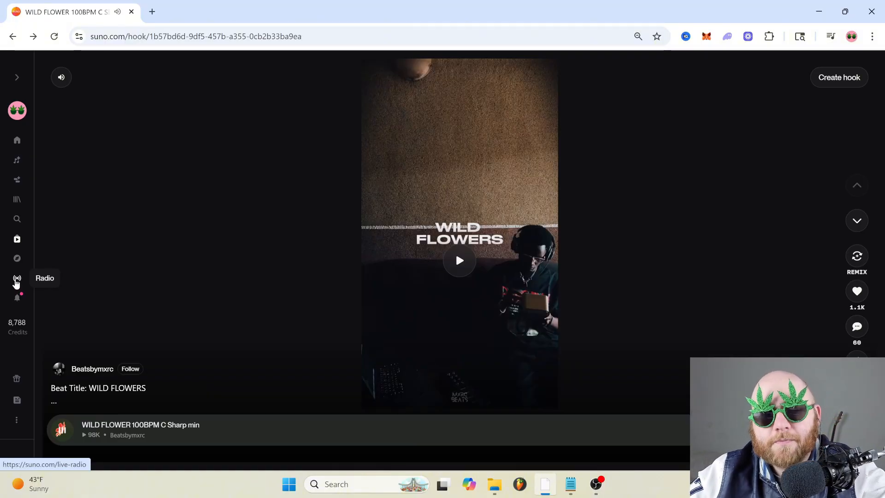
{"action": "left_click", "coordinate": [16, 278]}
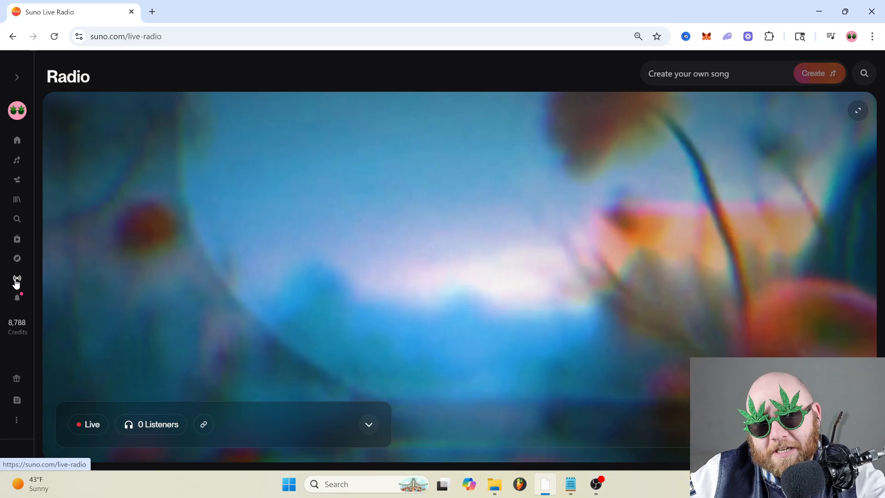